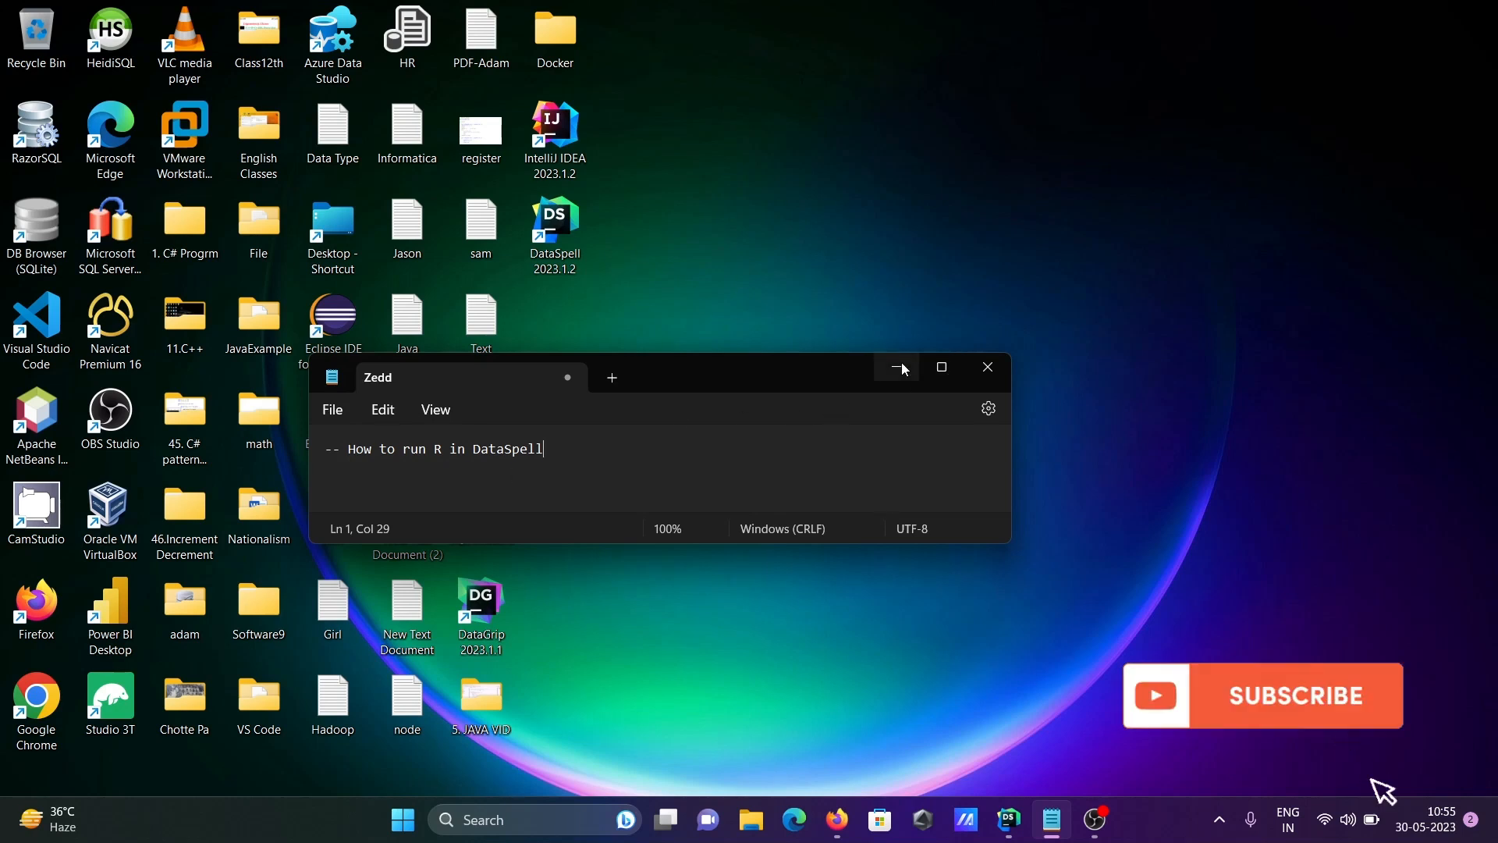
- Hide the note and show the R Console panel, which reports no R interpreter selected
click(896, 367)
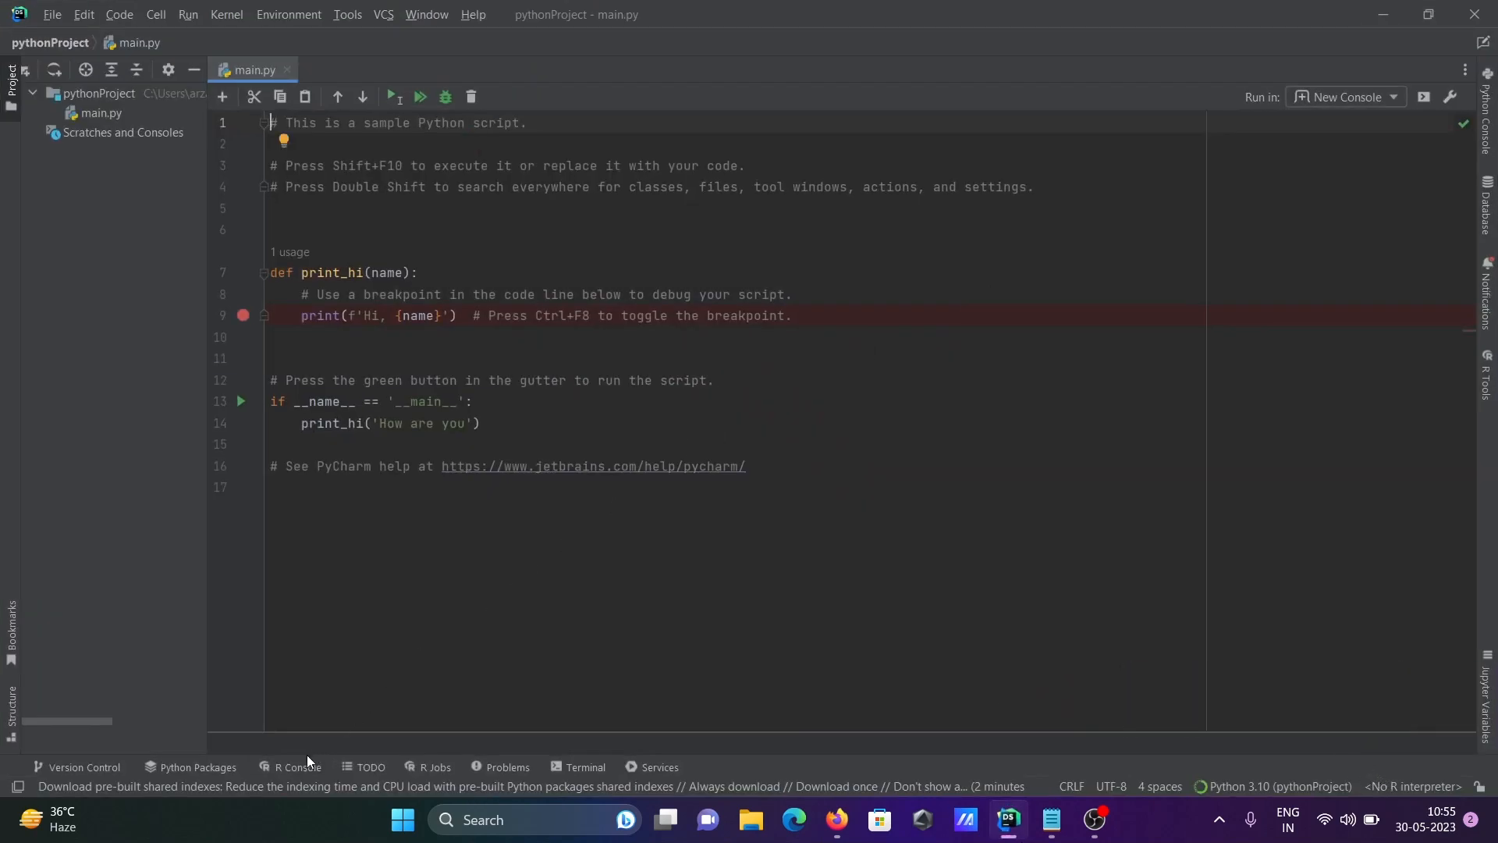
click(298, 766)
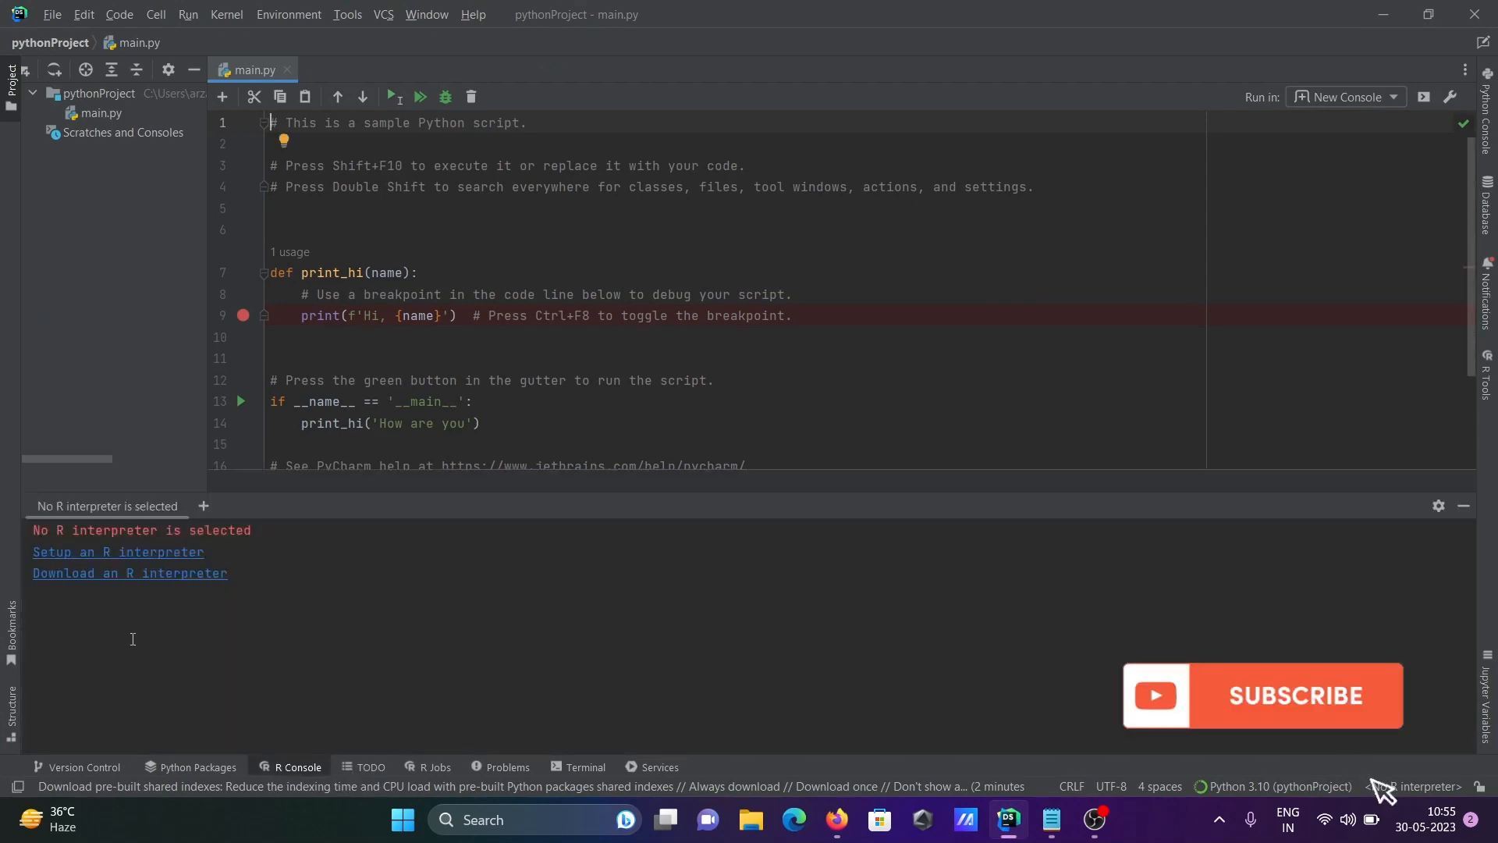
mouse_move(1347, 740)
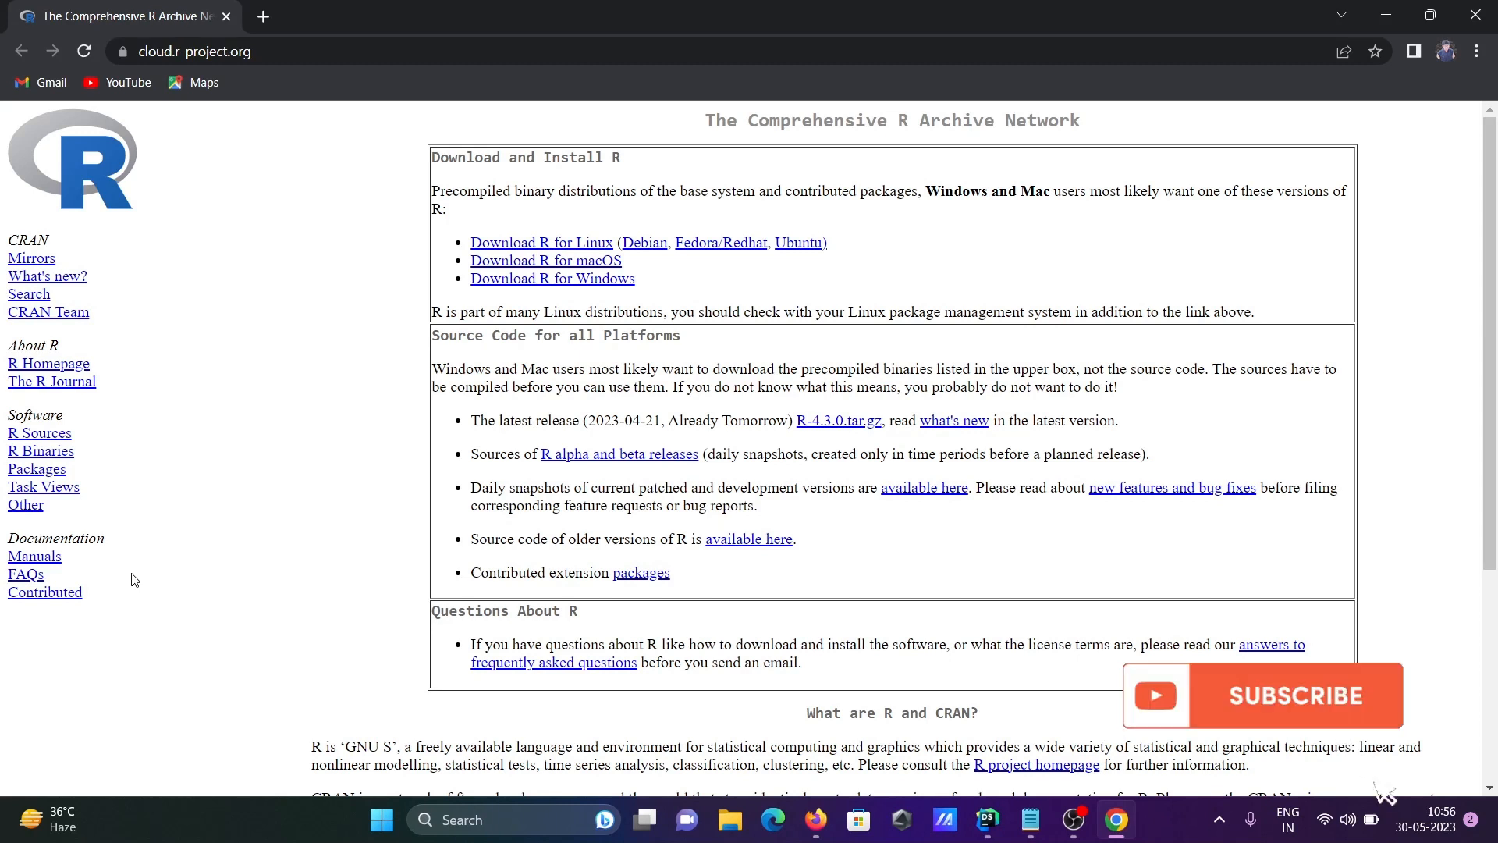
mouse_move(582, 273)
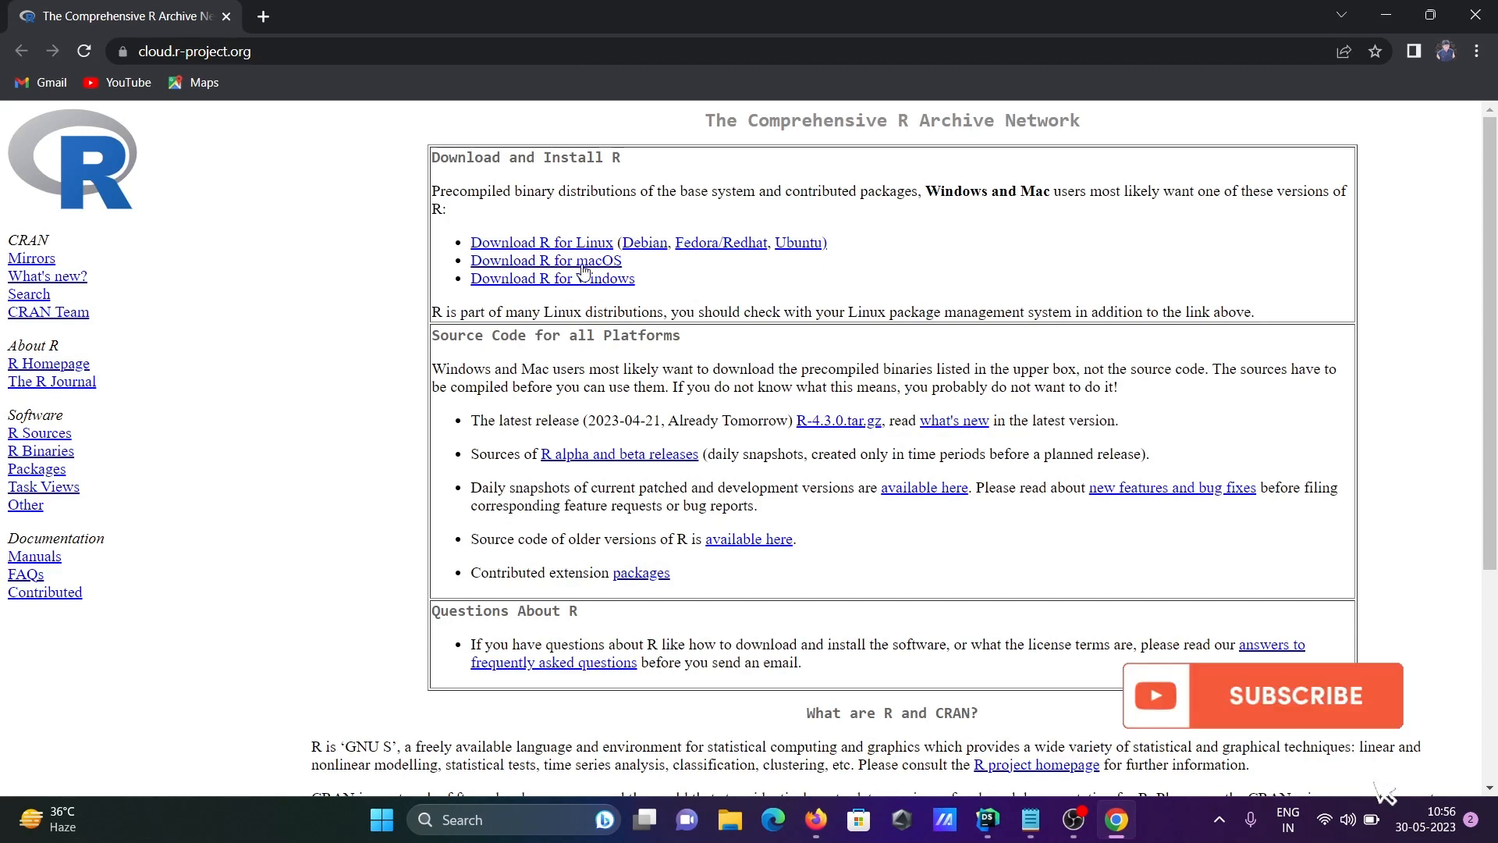
- From cloud.r-project.org, download the R-4.3.0-win.exe installer via Download R for Windows → base
click(1292, 694)
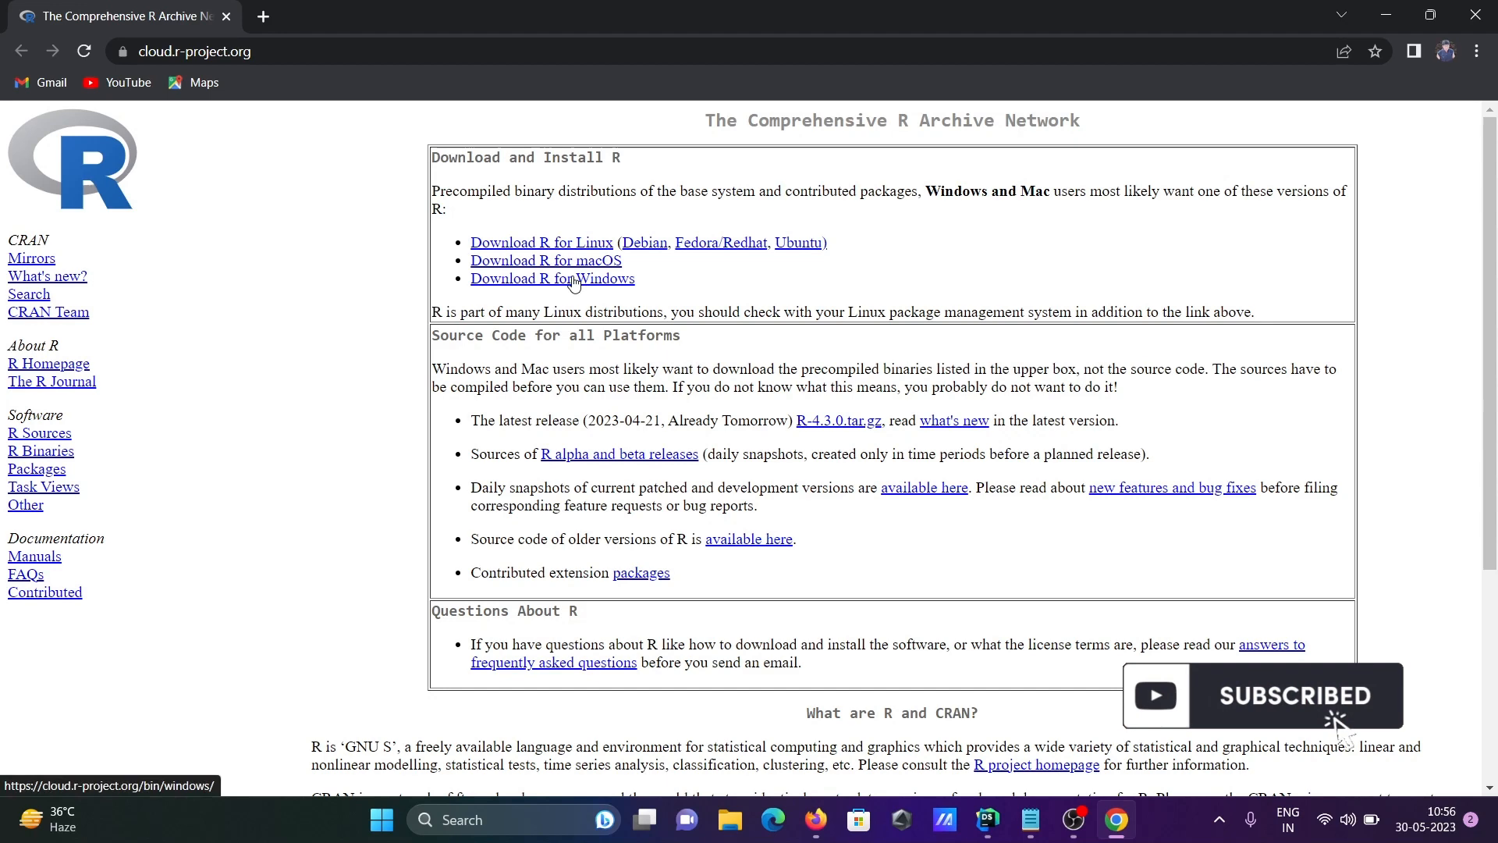
click(550, 277)
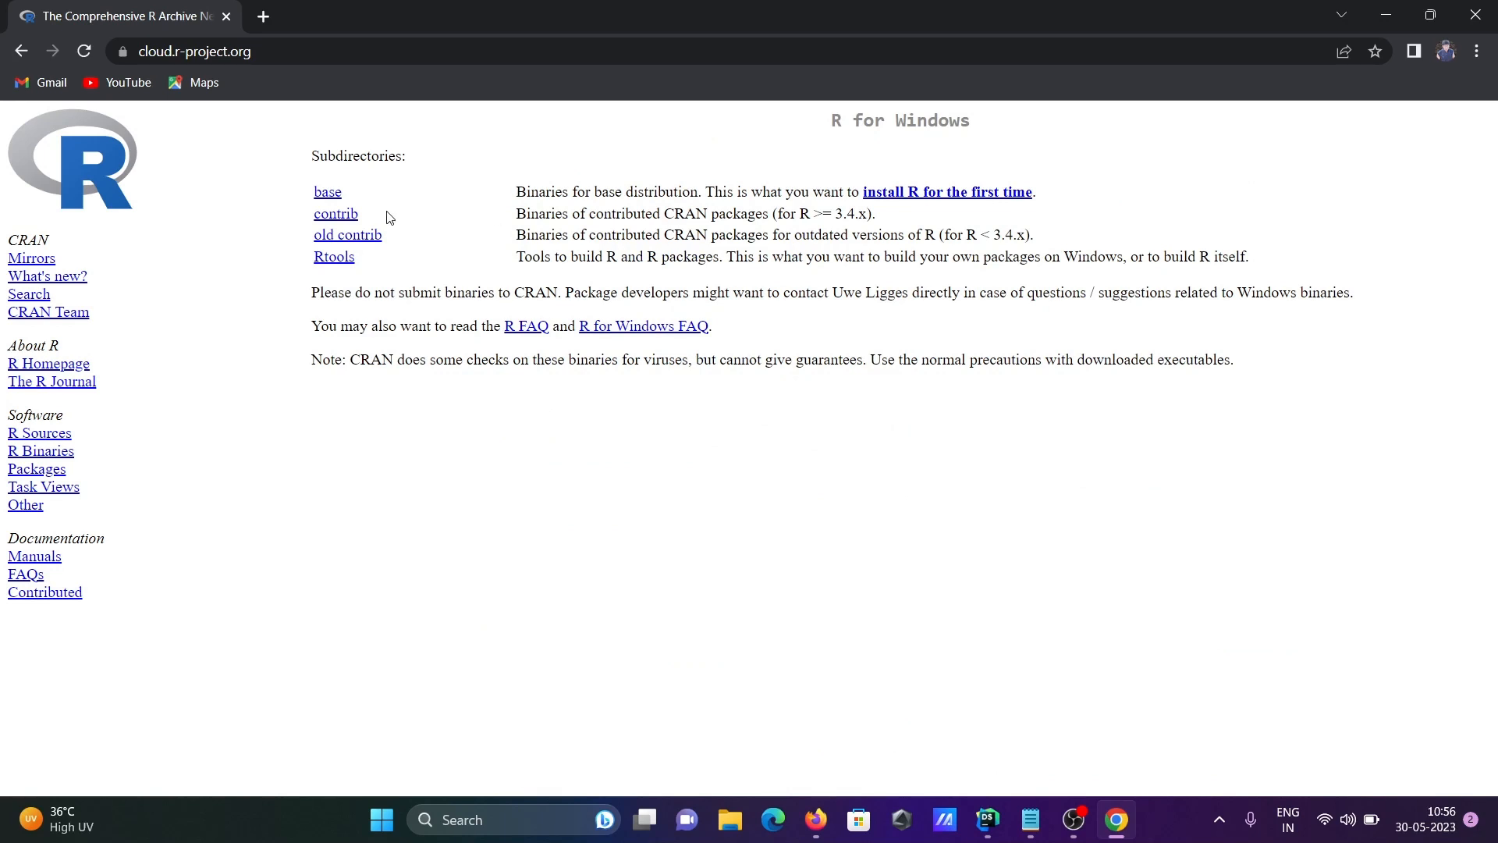
mouse_move(599, 336)
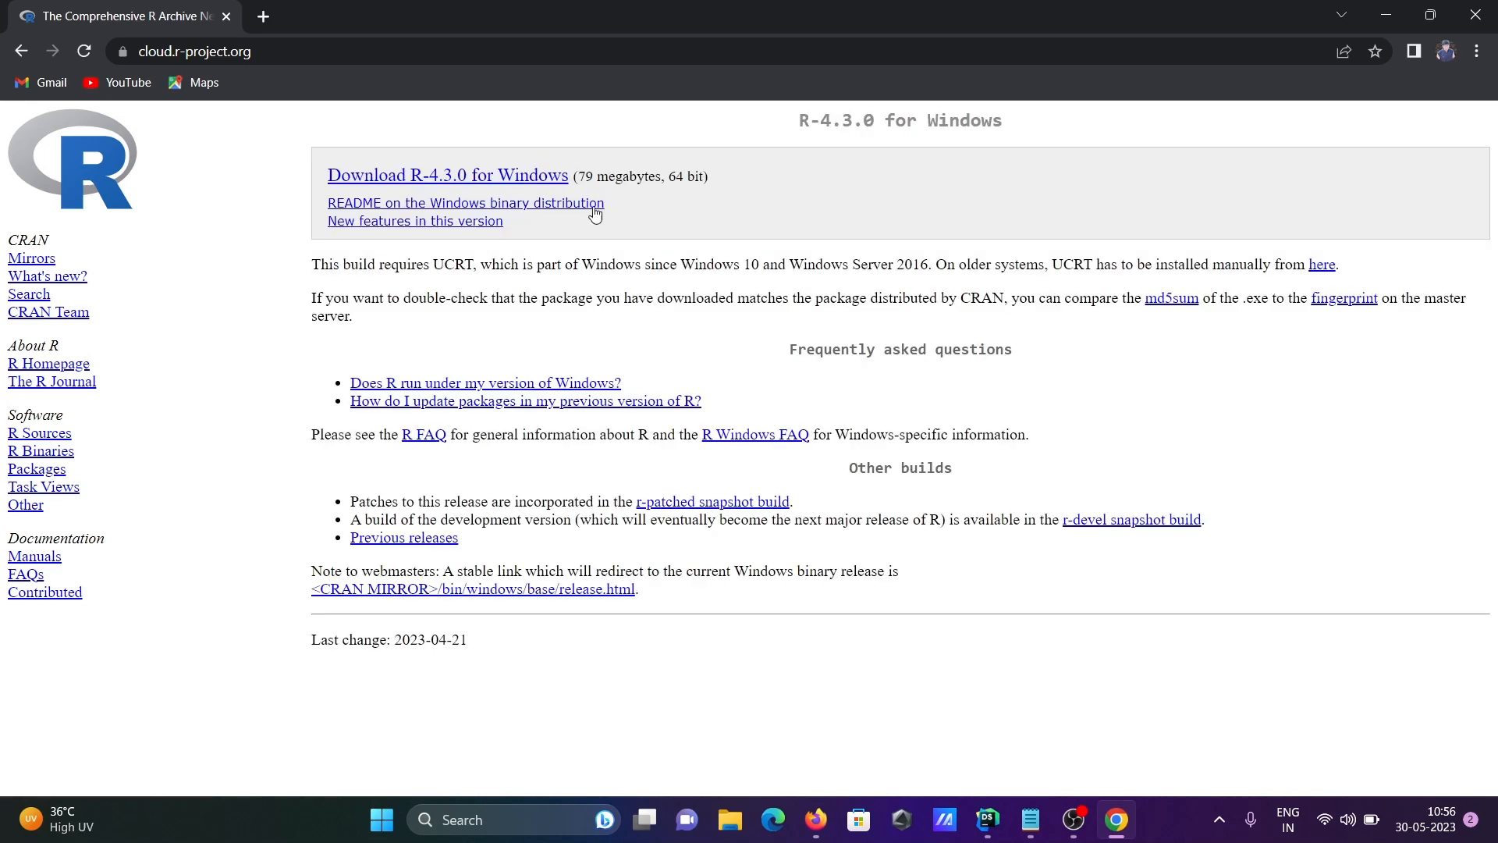
mouse_move(492, 182)
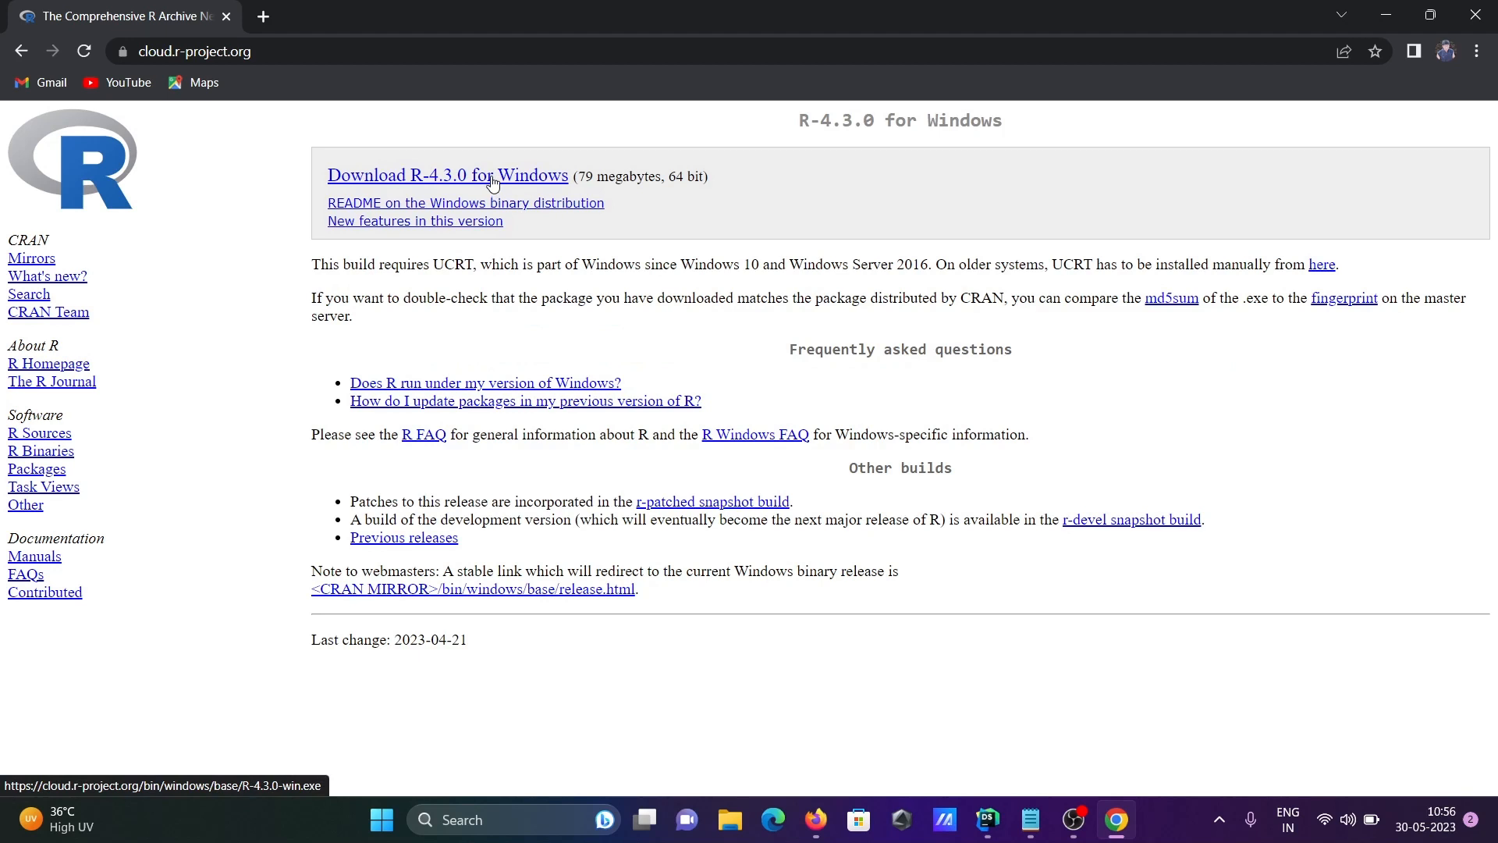
click(446, 176)
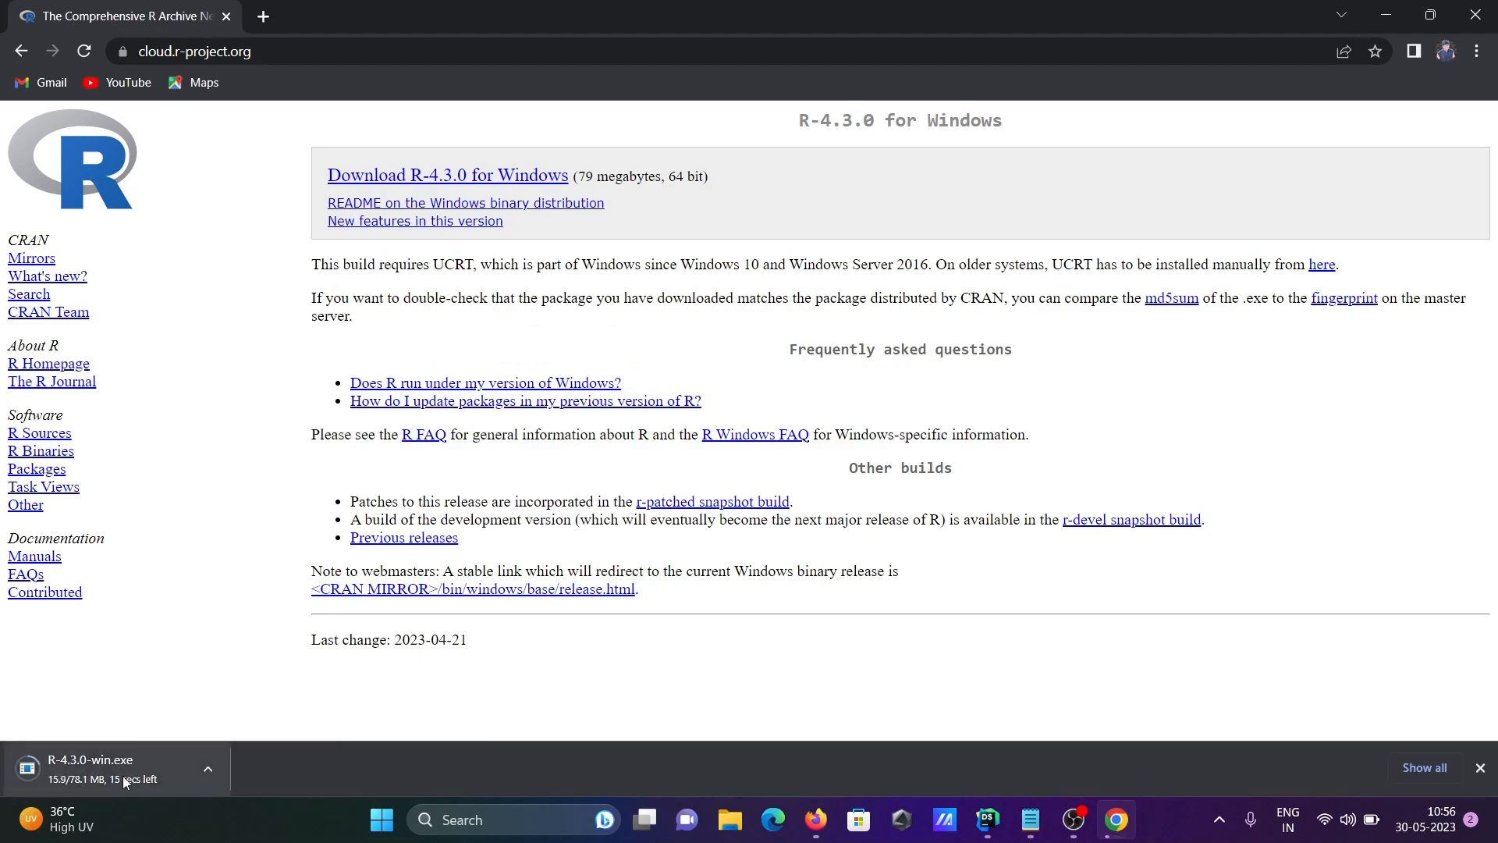
mouse_move(254, 739)
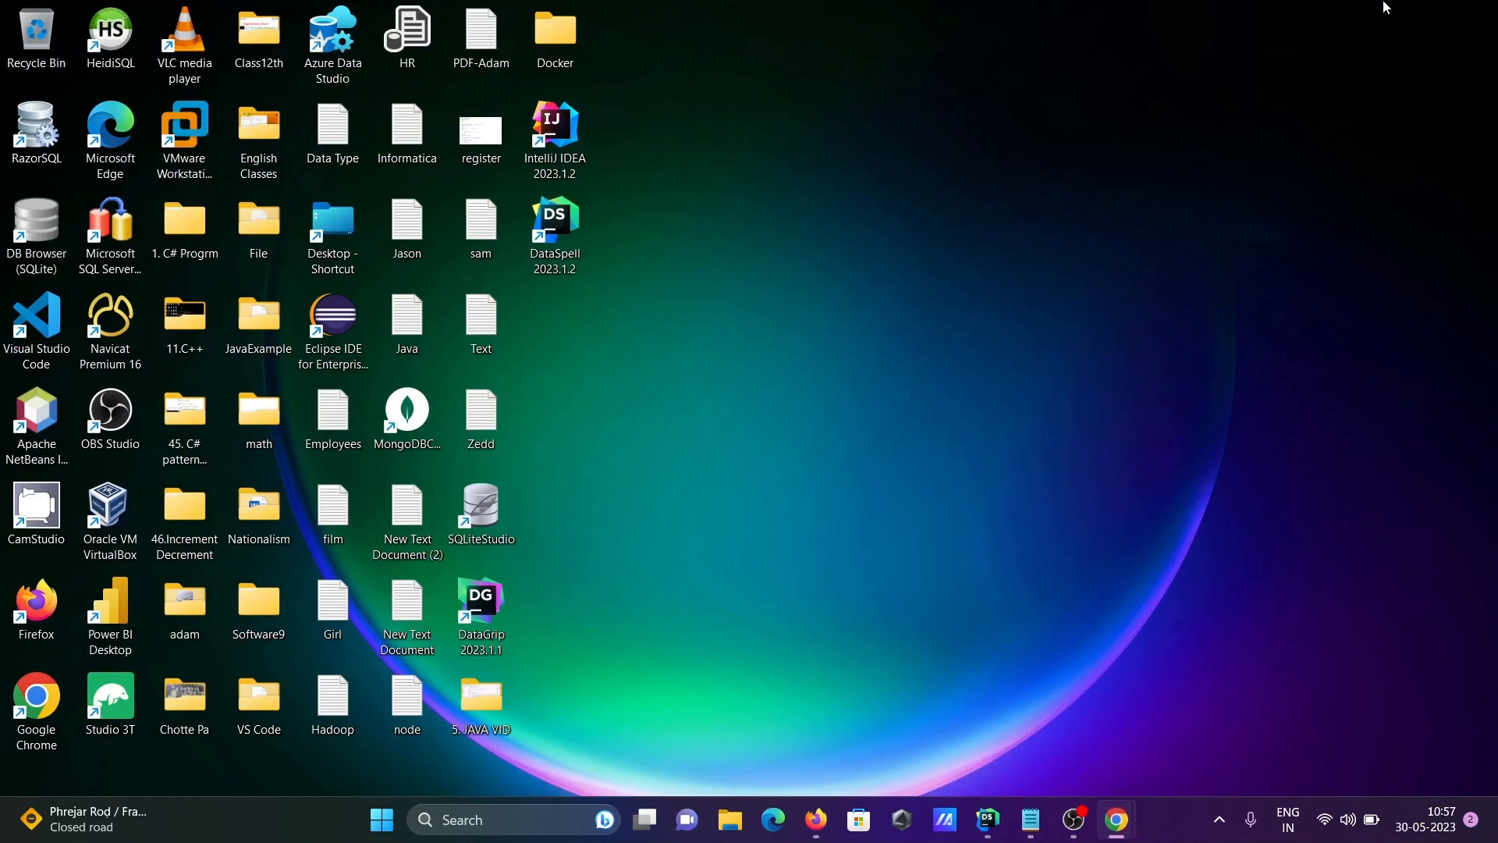
mouse_move(1070, 267)
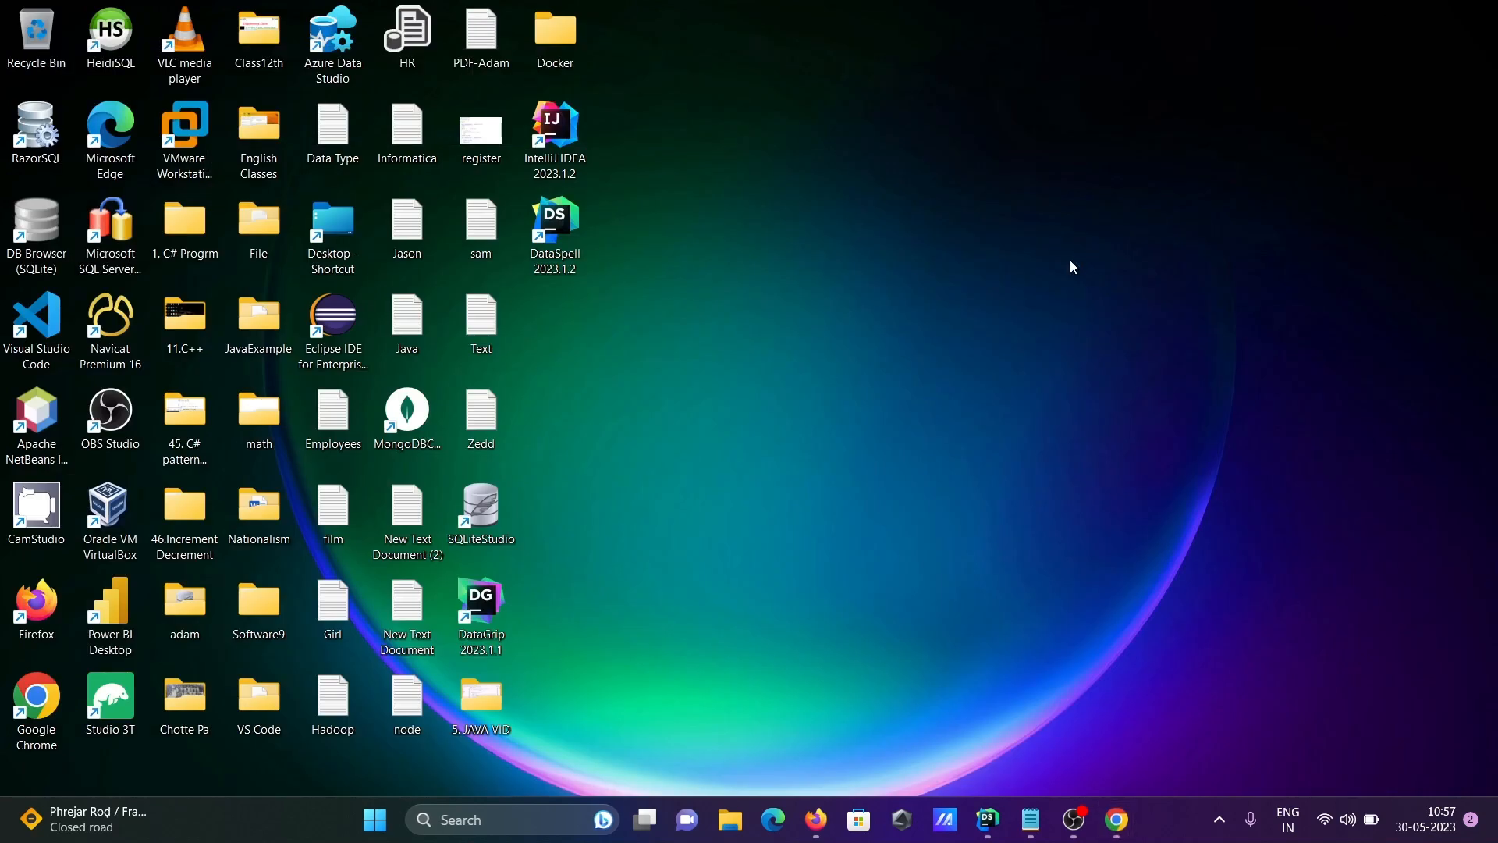
mouse_move(652, 571)
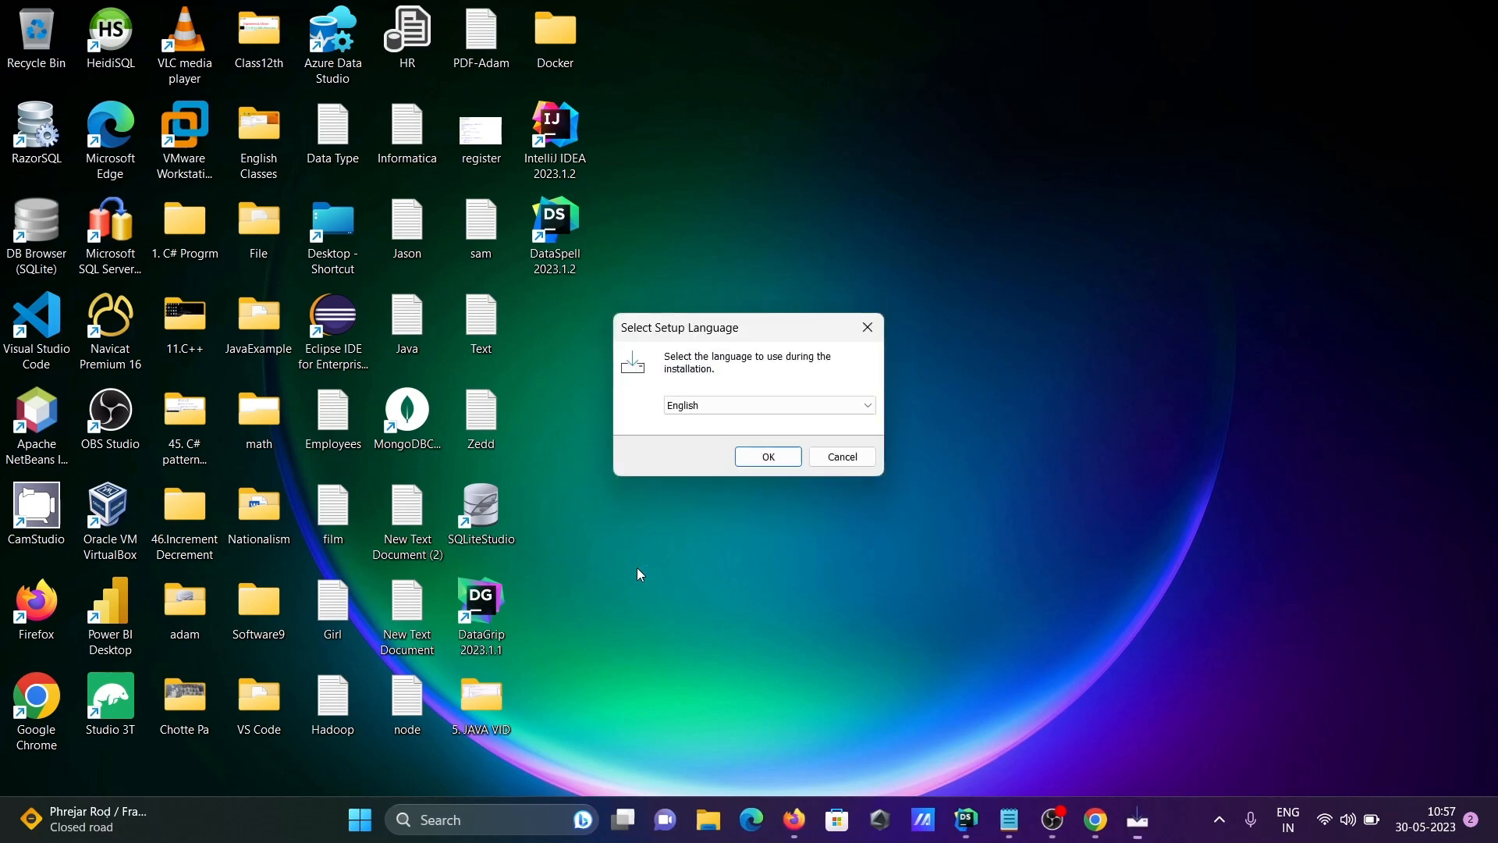
- Install R 4.3.0 in English with default components, startup options, Start Menu folder and shortcuts, then finish
click(767, 456)
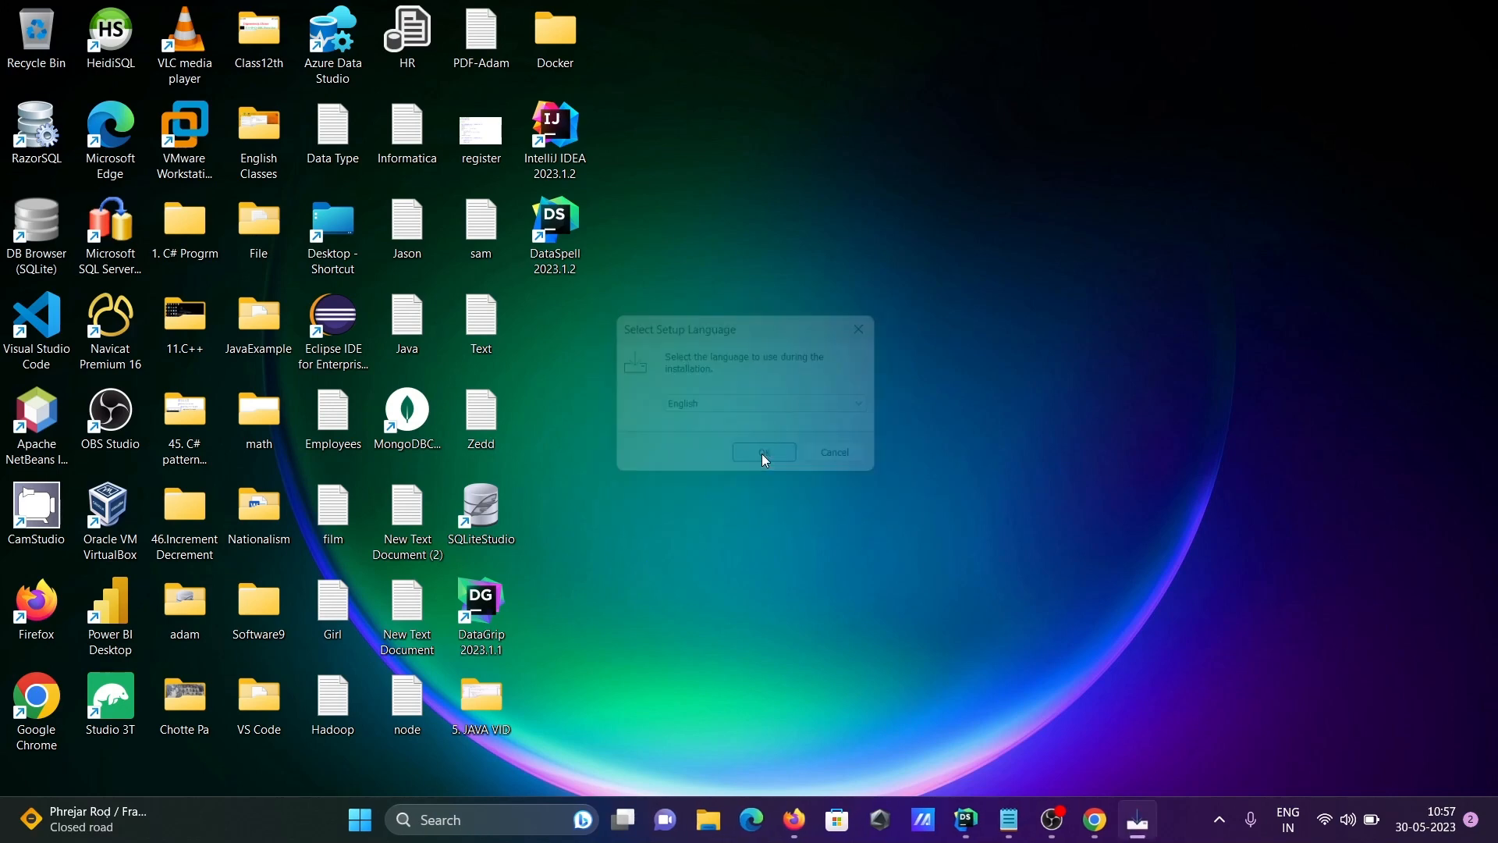
click(763, 452)
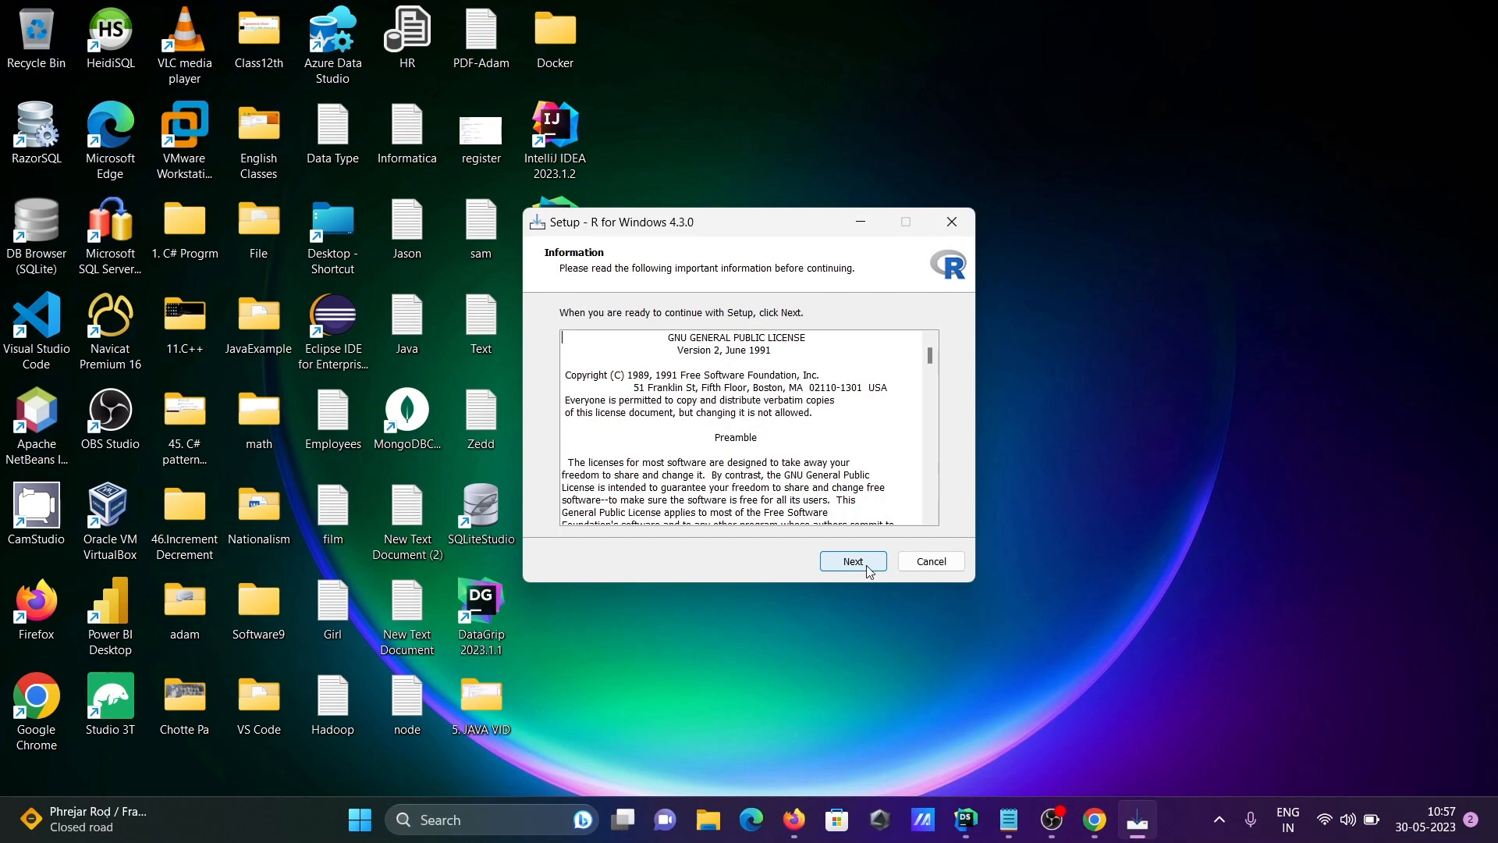
click(850, 560)
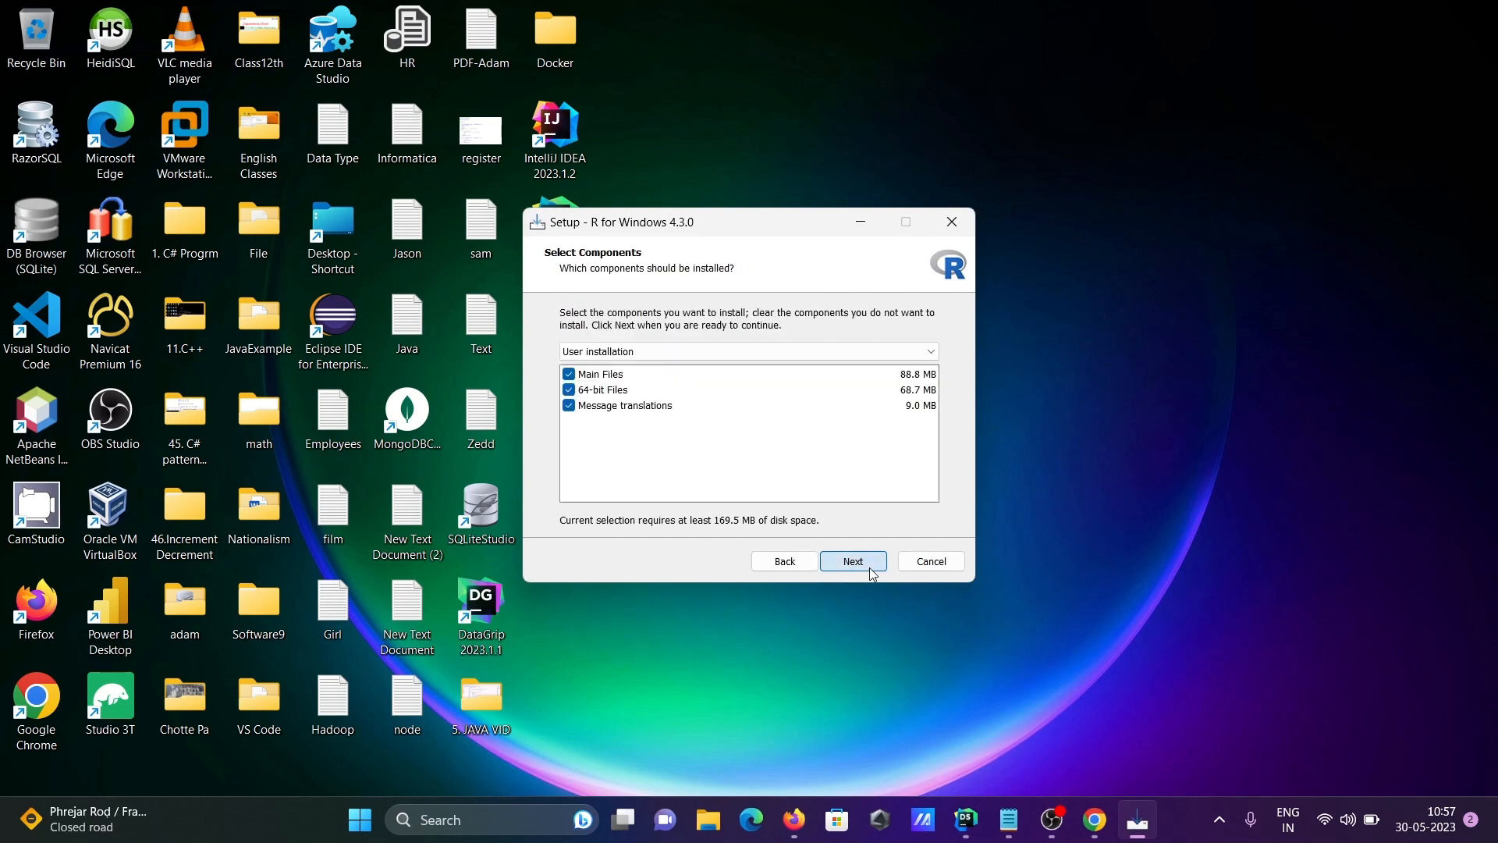
click(852, 560)
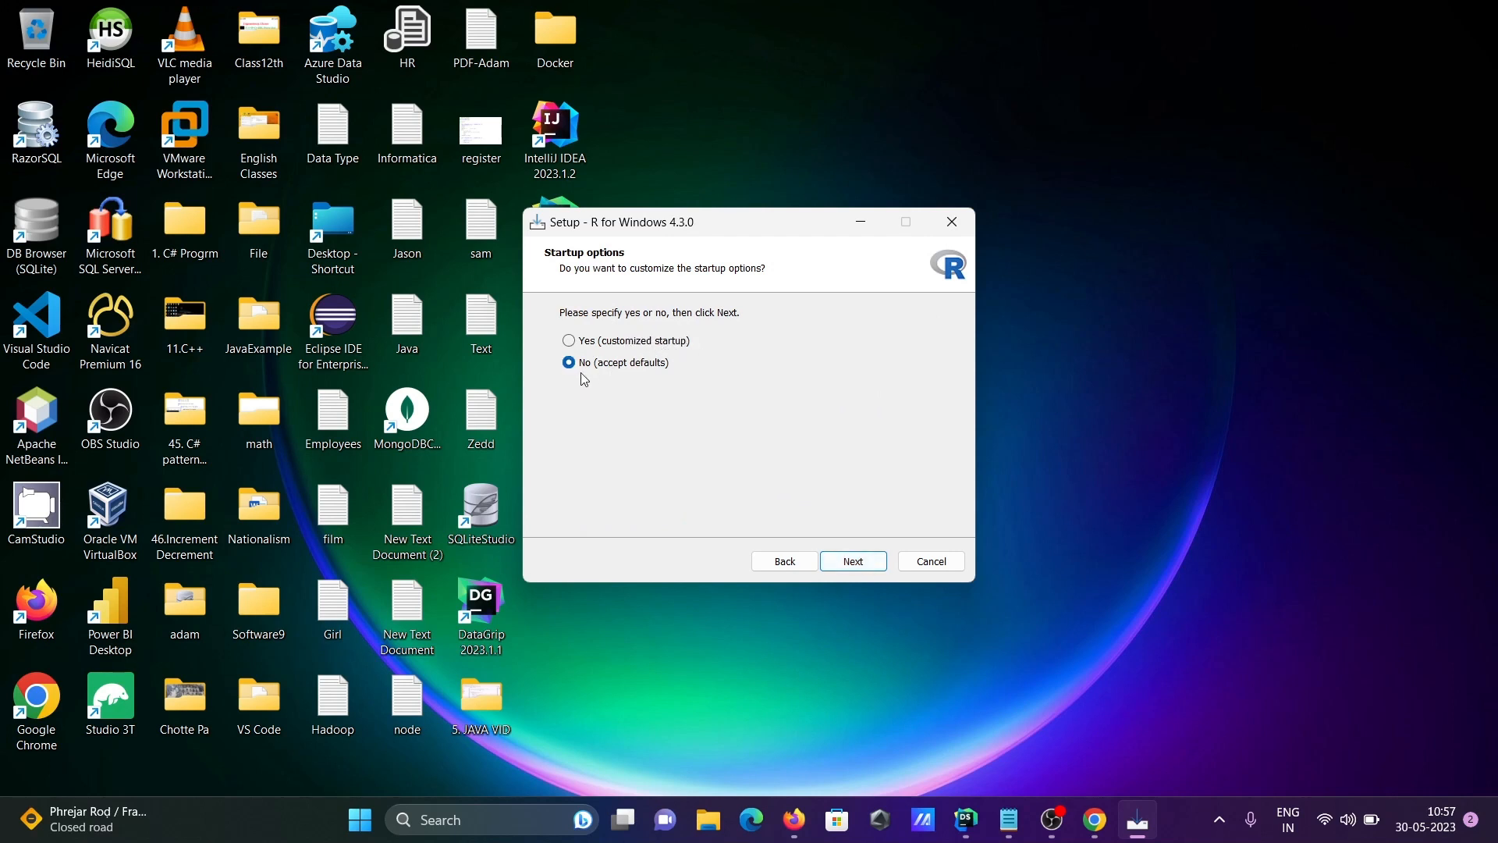
mouse_move(852, 561)
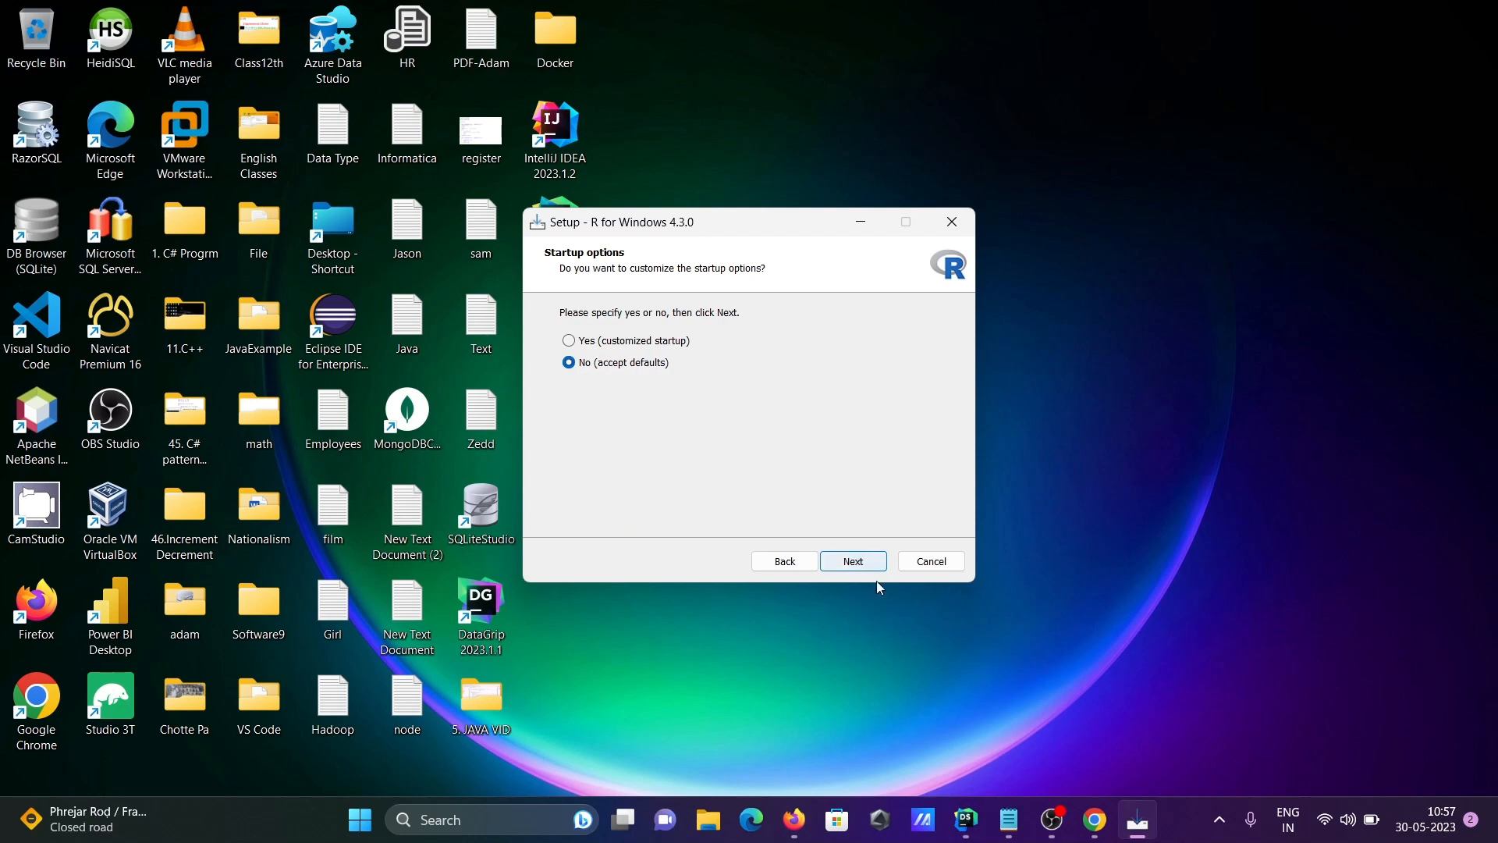
click(852, 560)
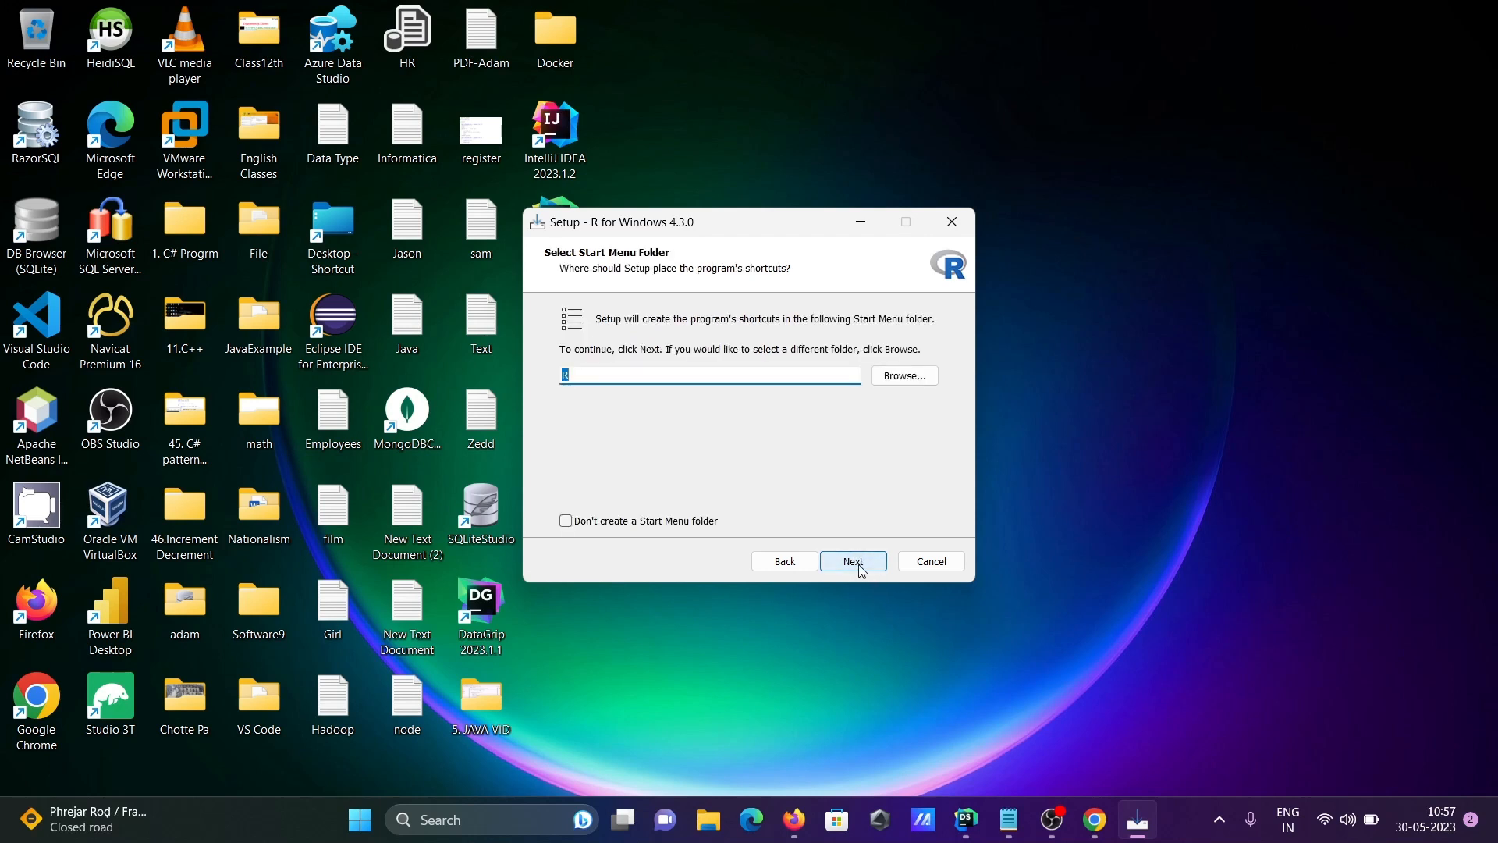
click(852, 560)
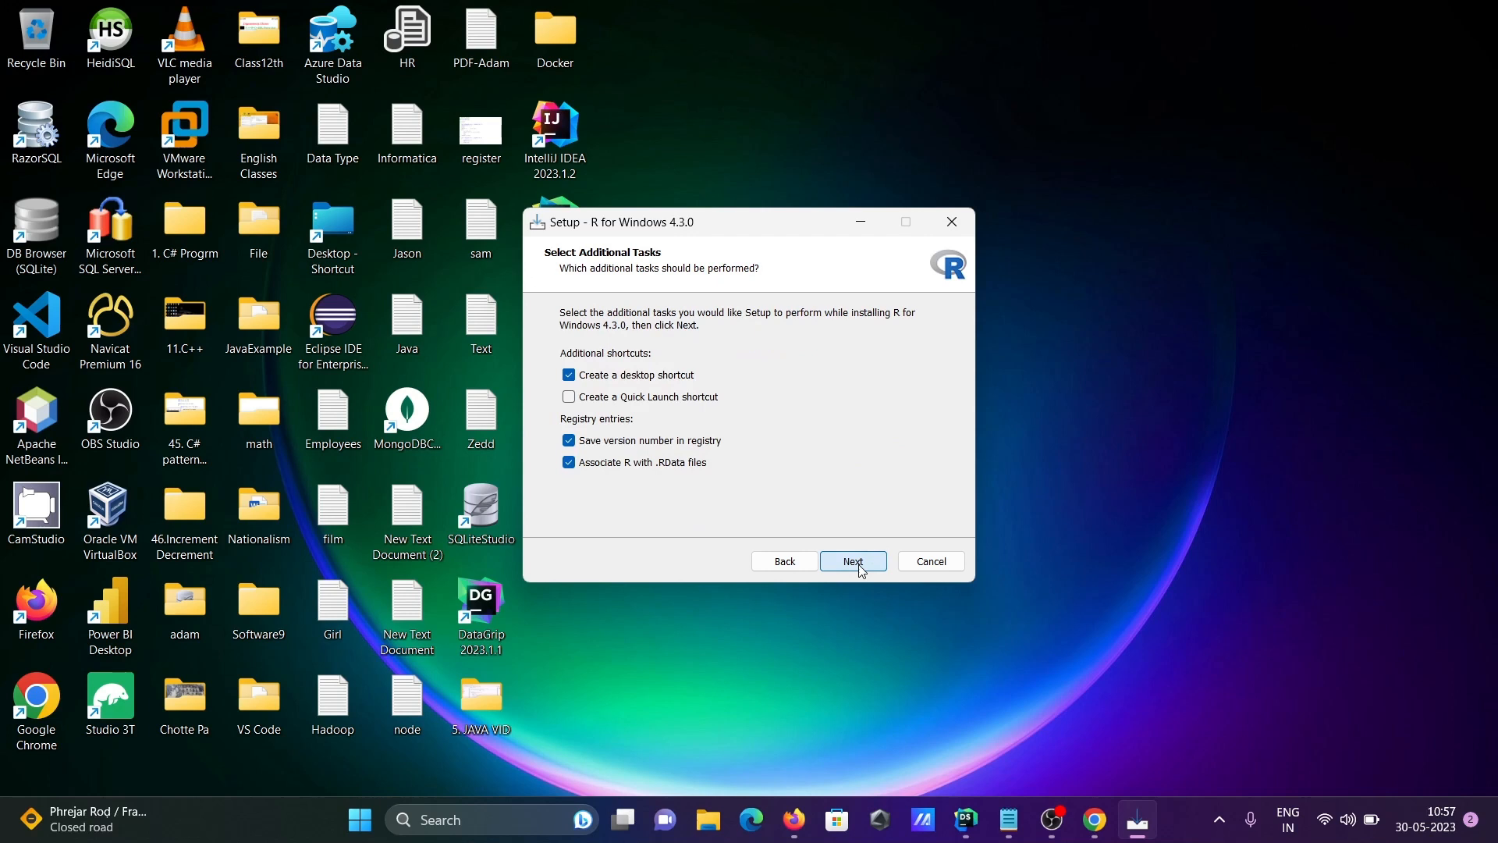
click(852, 560)
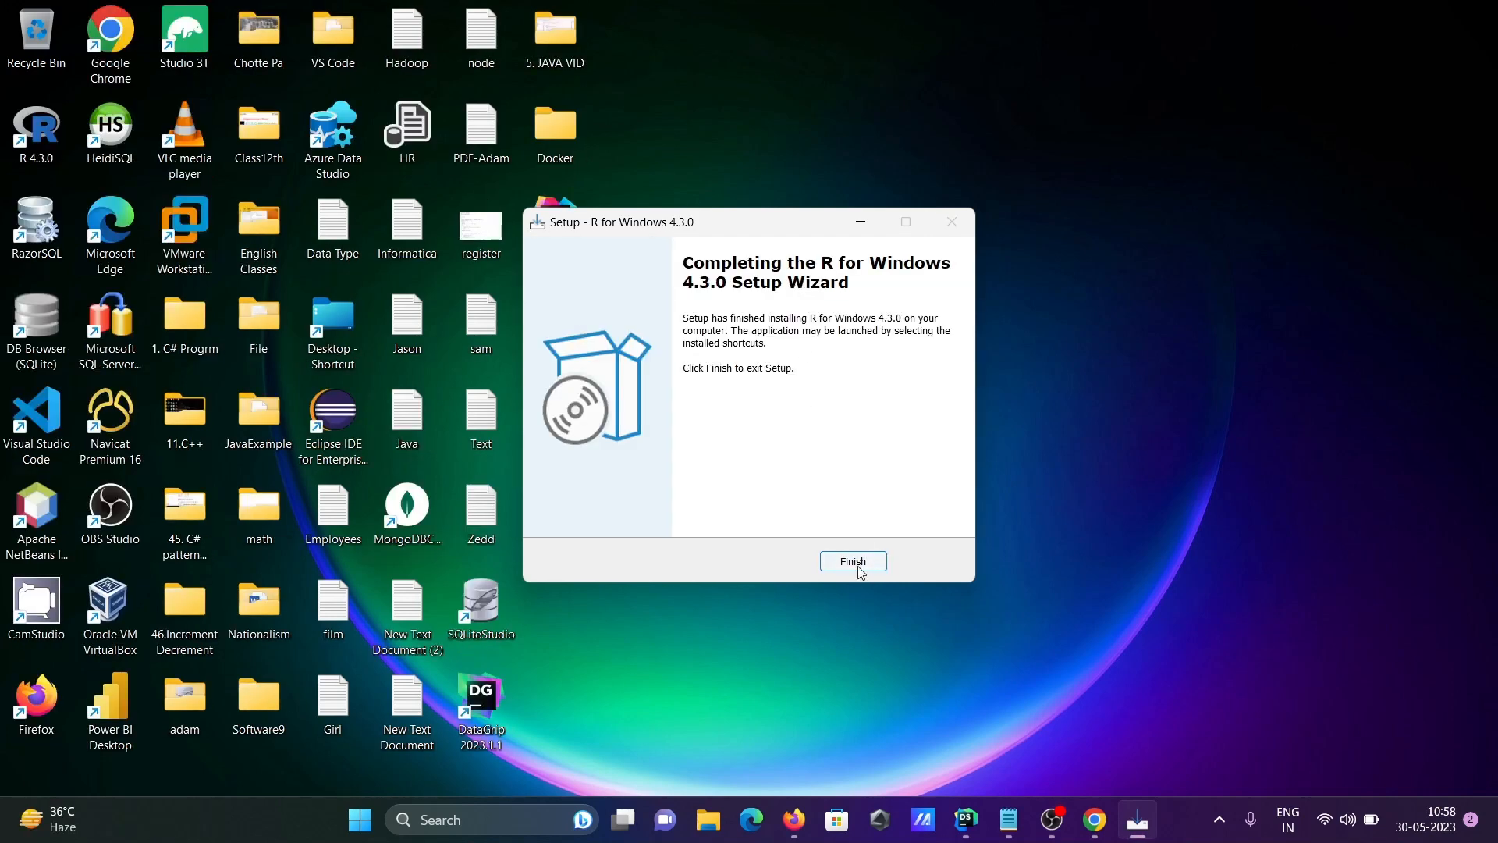
click(852, 560)
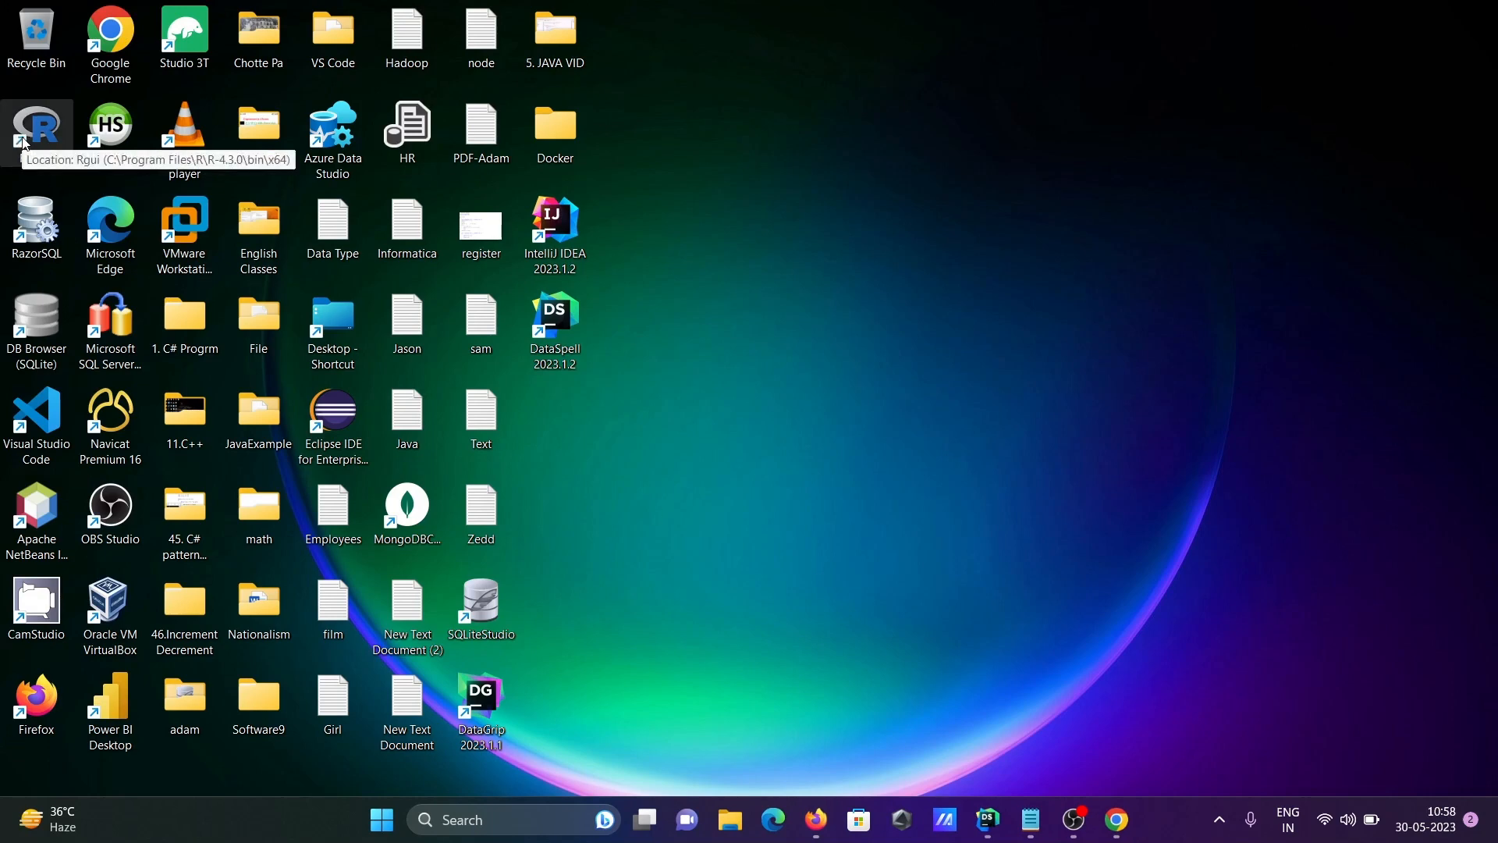
mouse_move(1027, 802)
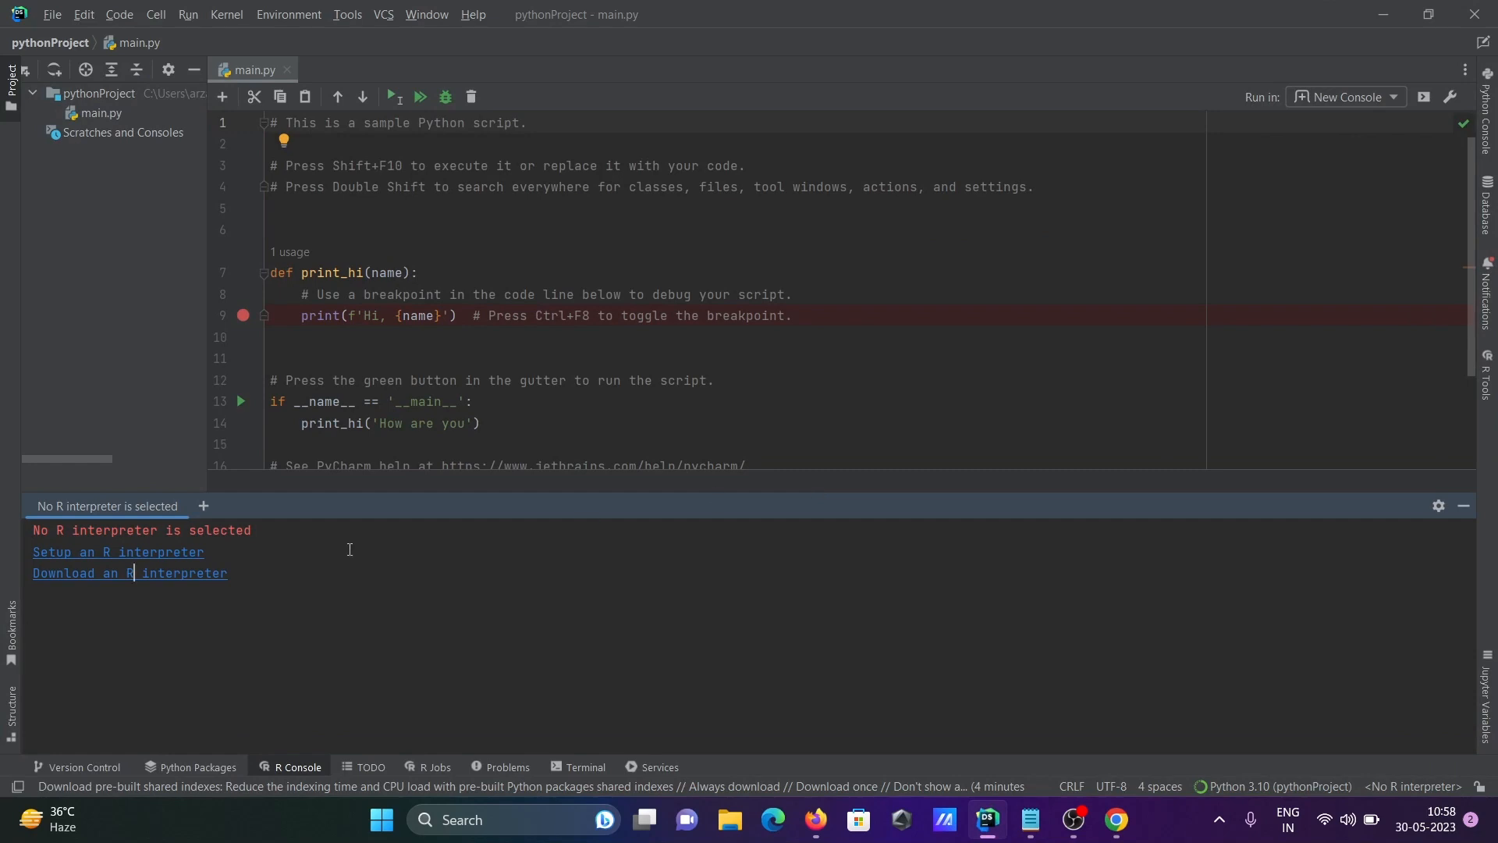
- Exit DataSpell with confirmation and relaunch it from the desktop icon
click(1474, 14)
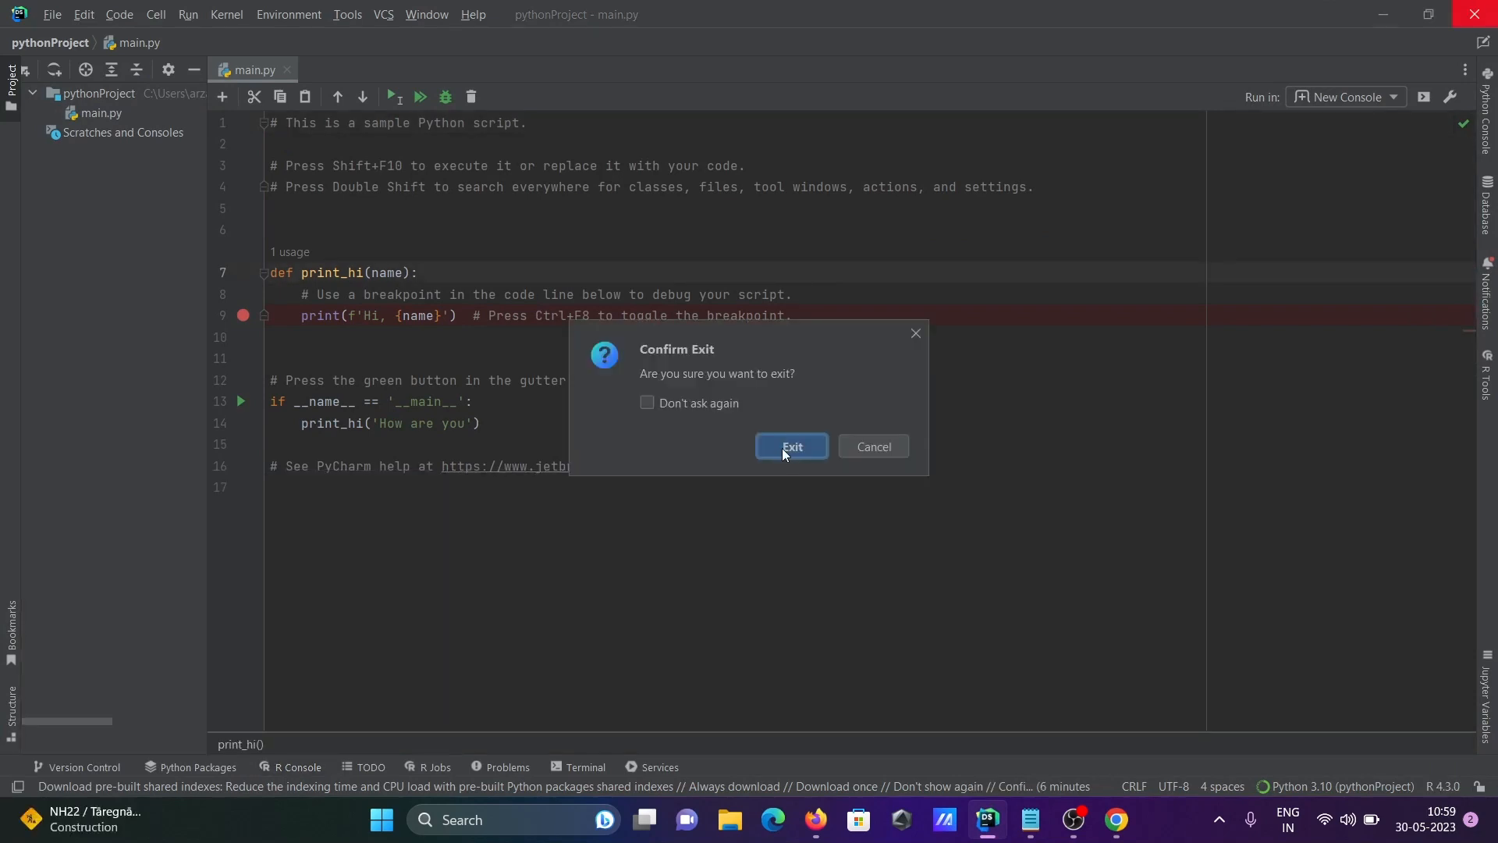
click(791, 446)
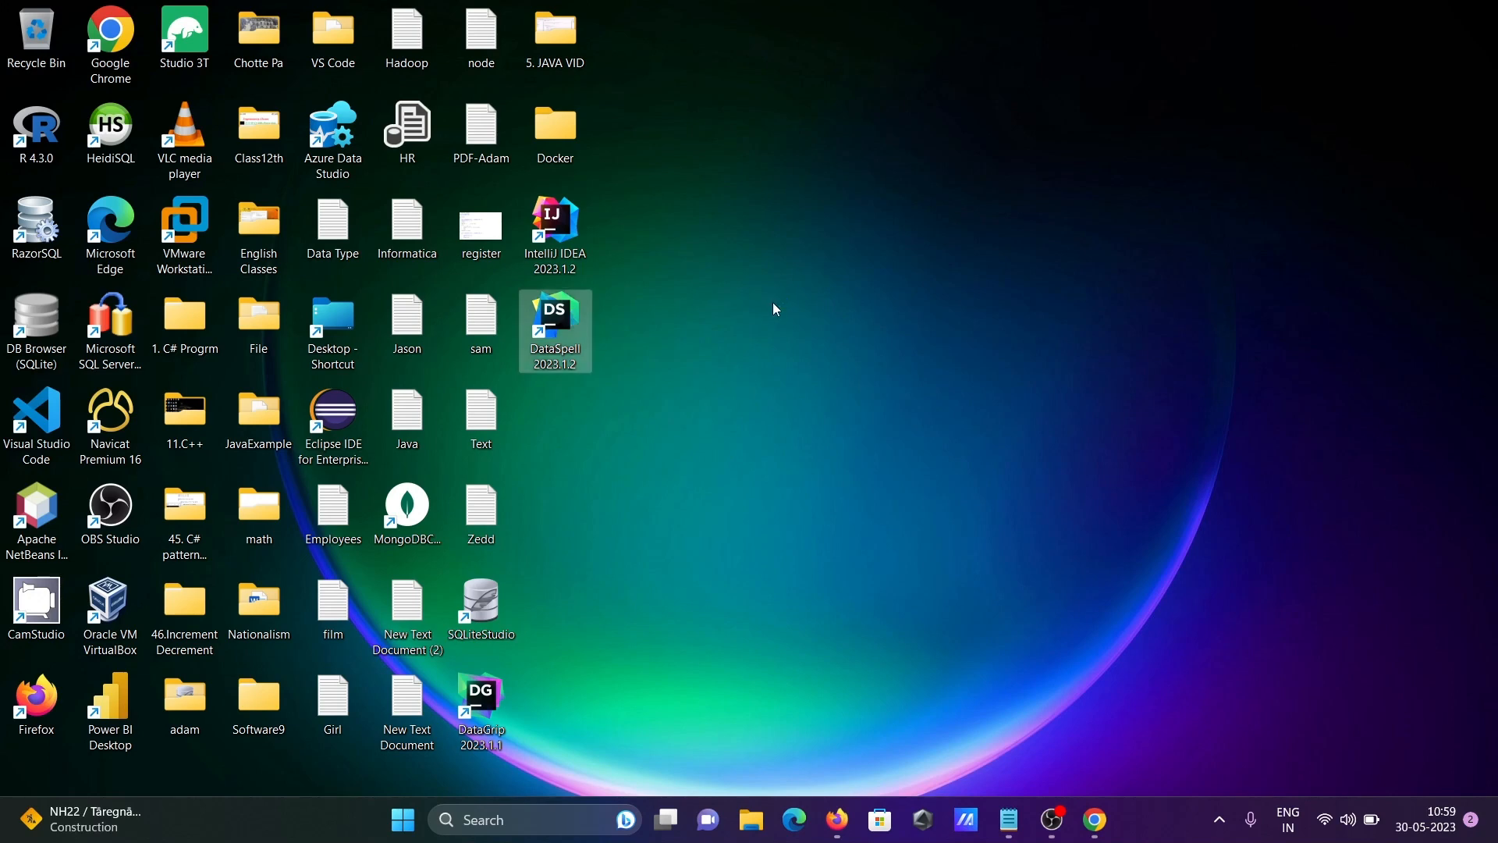
double_click(556, 324)
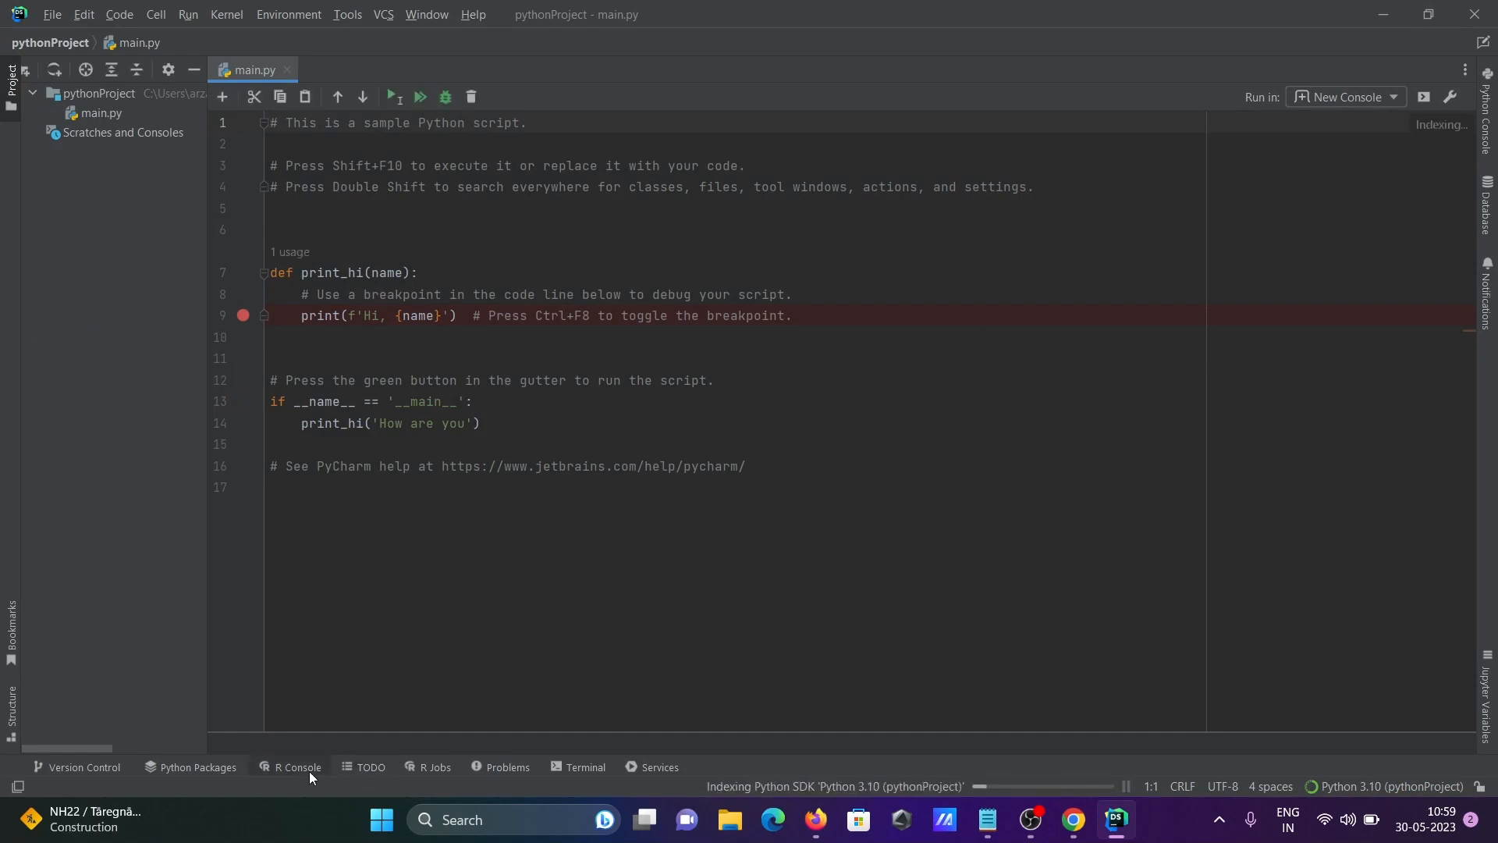
- In the R Console, evaluate 7+9 to get 16 and 9-8 to get 1
click(296, 768)
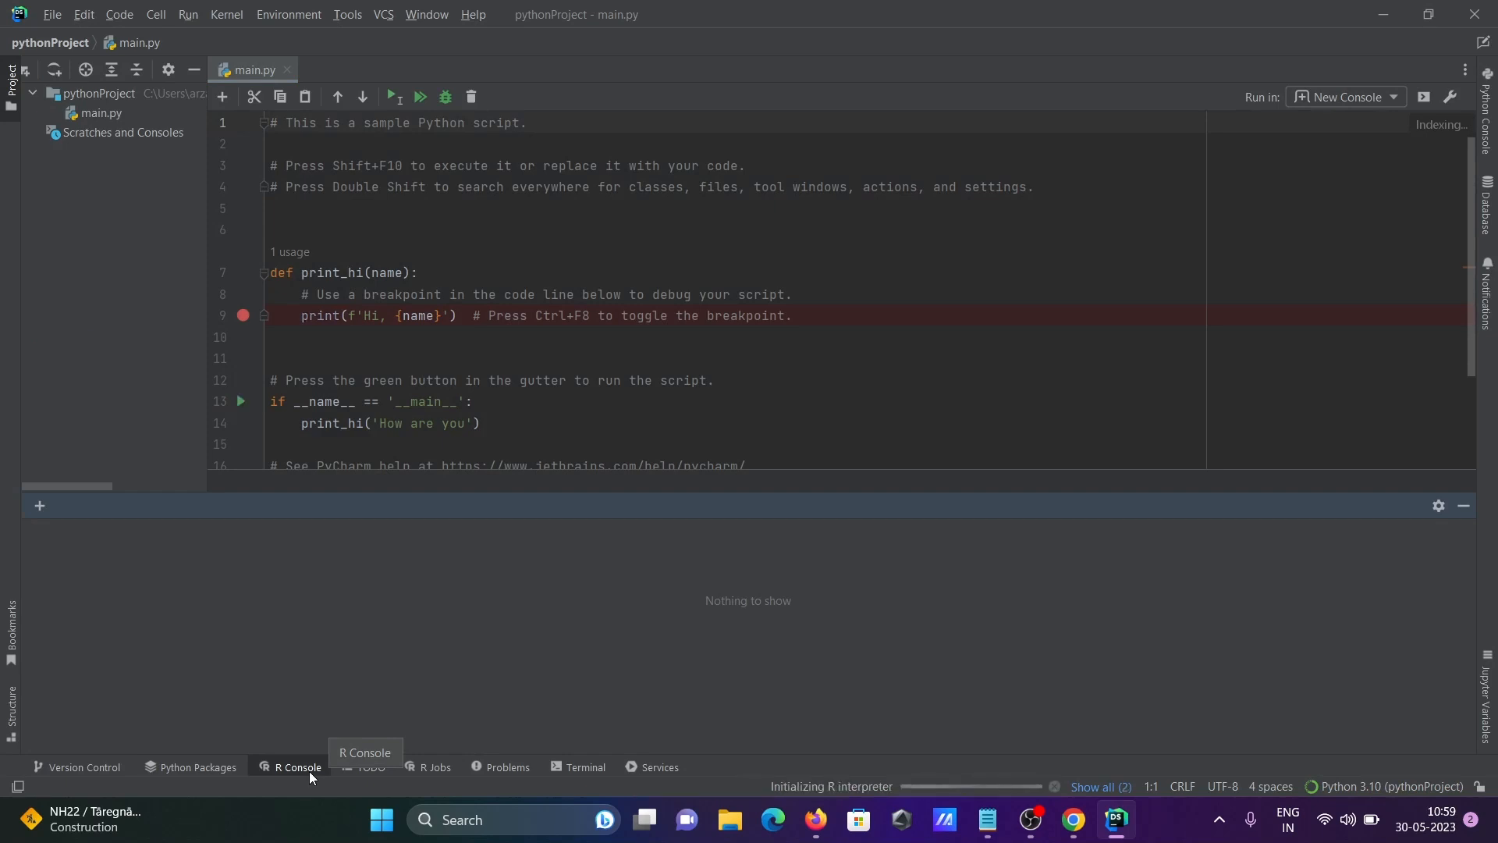
click(298, 766)
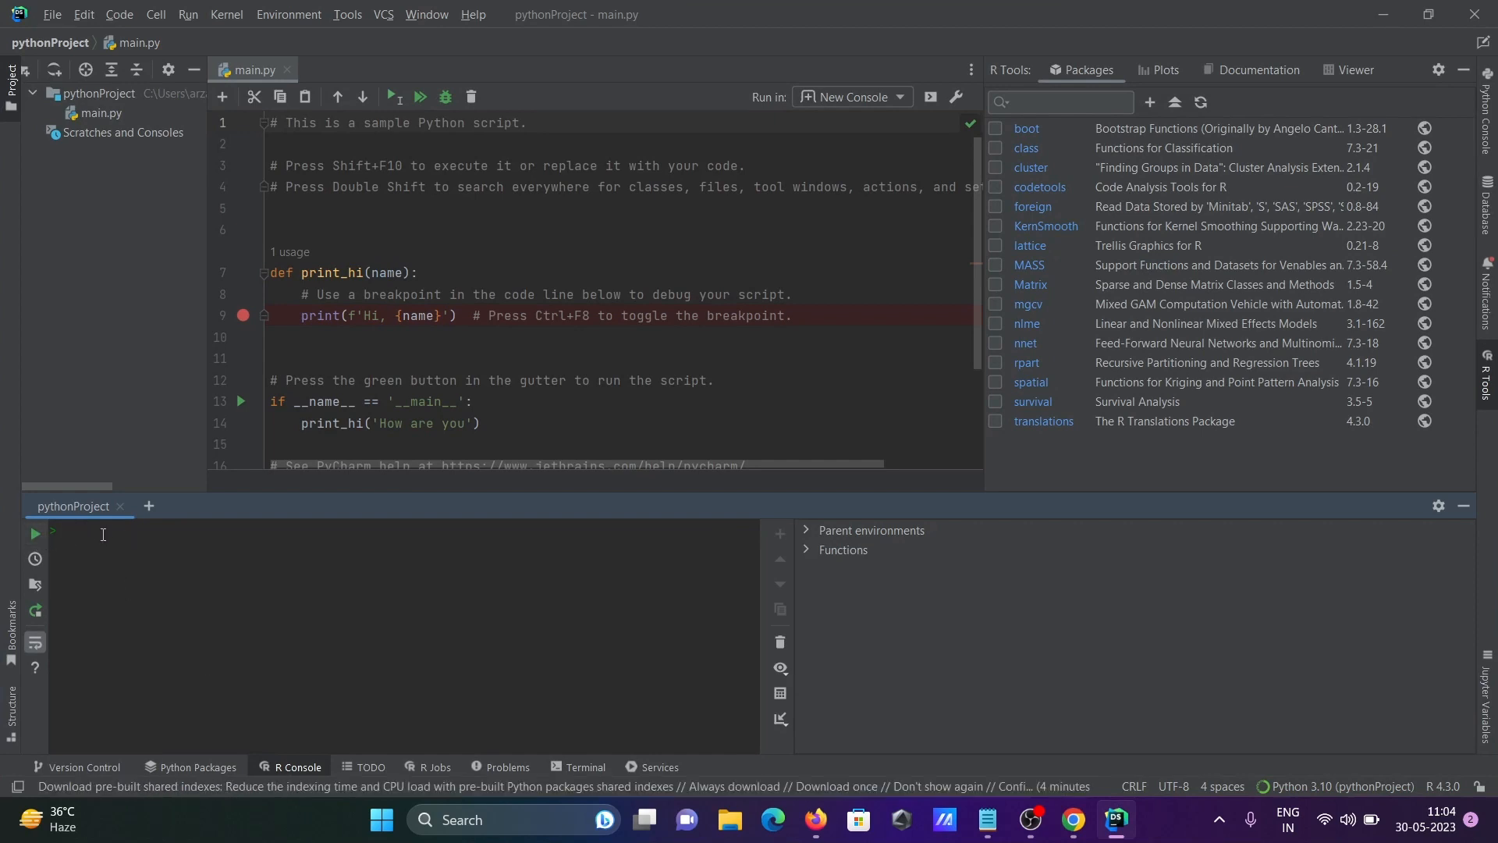
text(7+9)
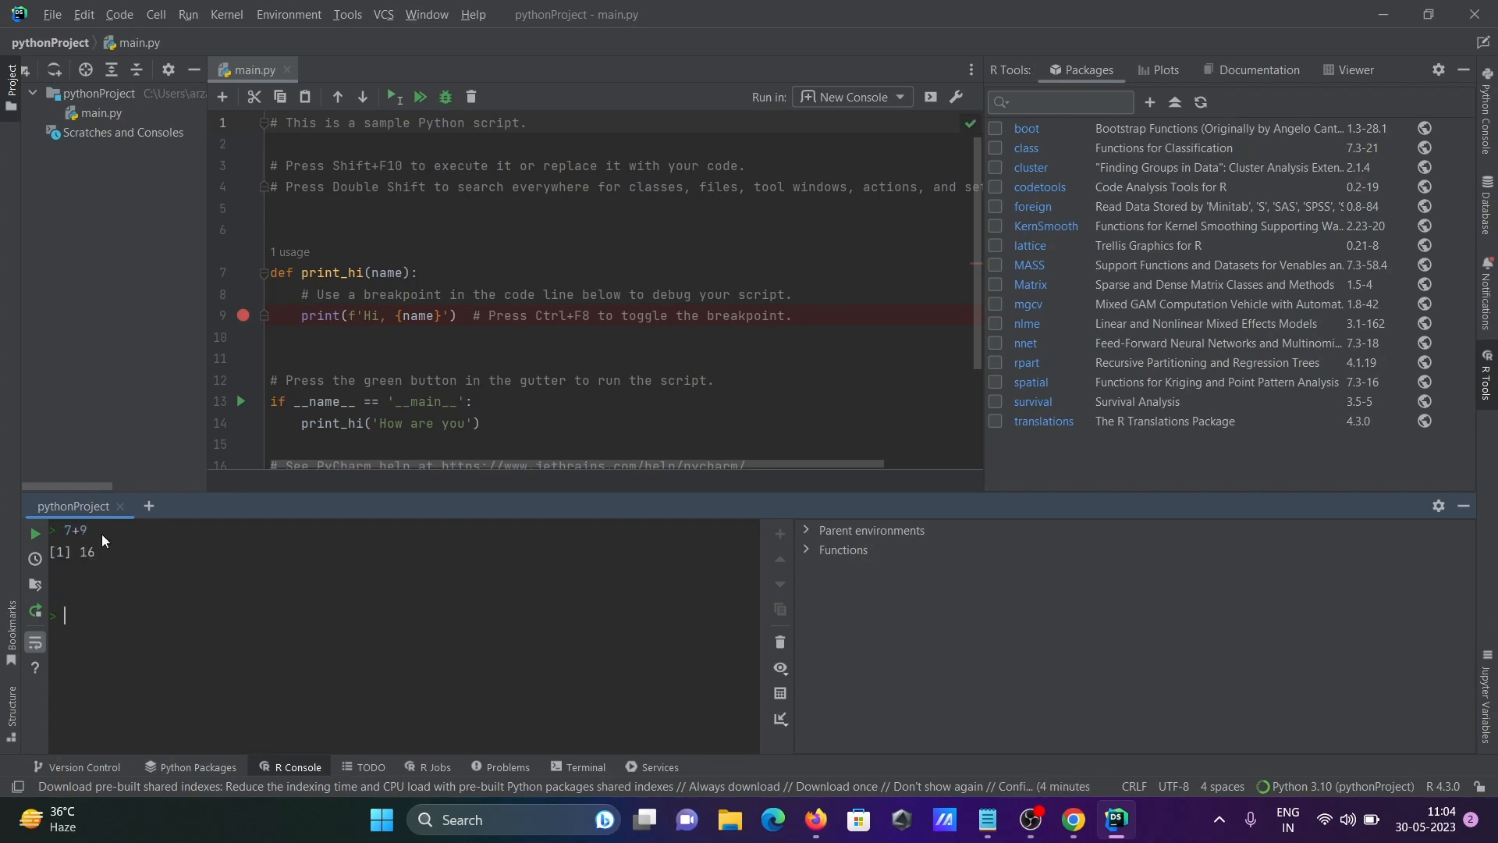
mouse_move(92, 615)
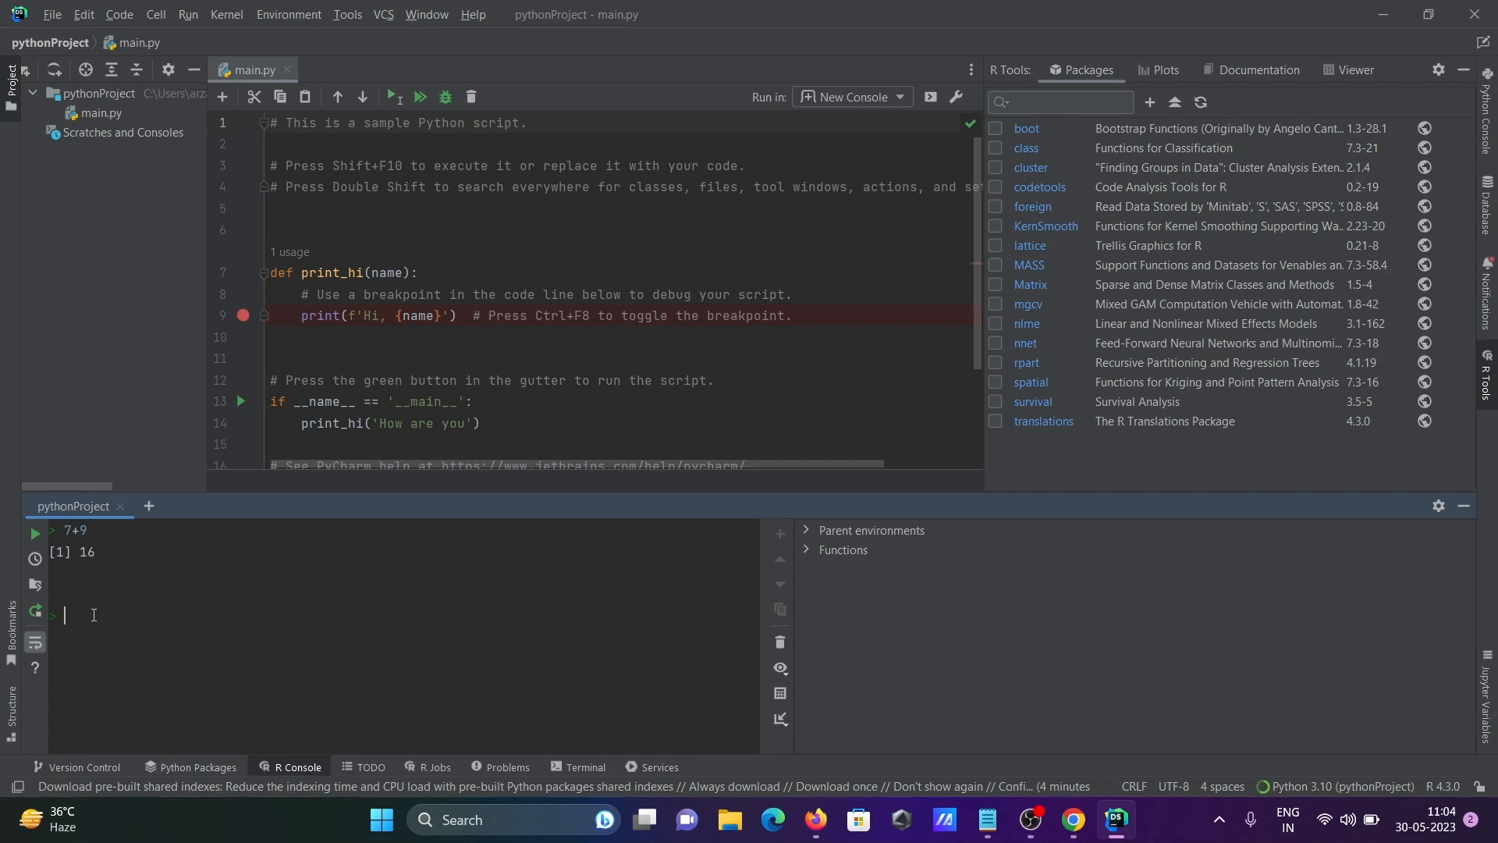
text(9-8)
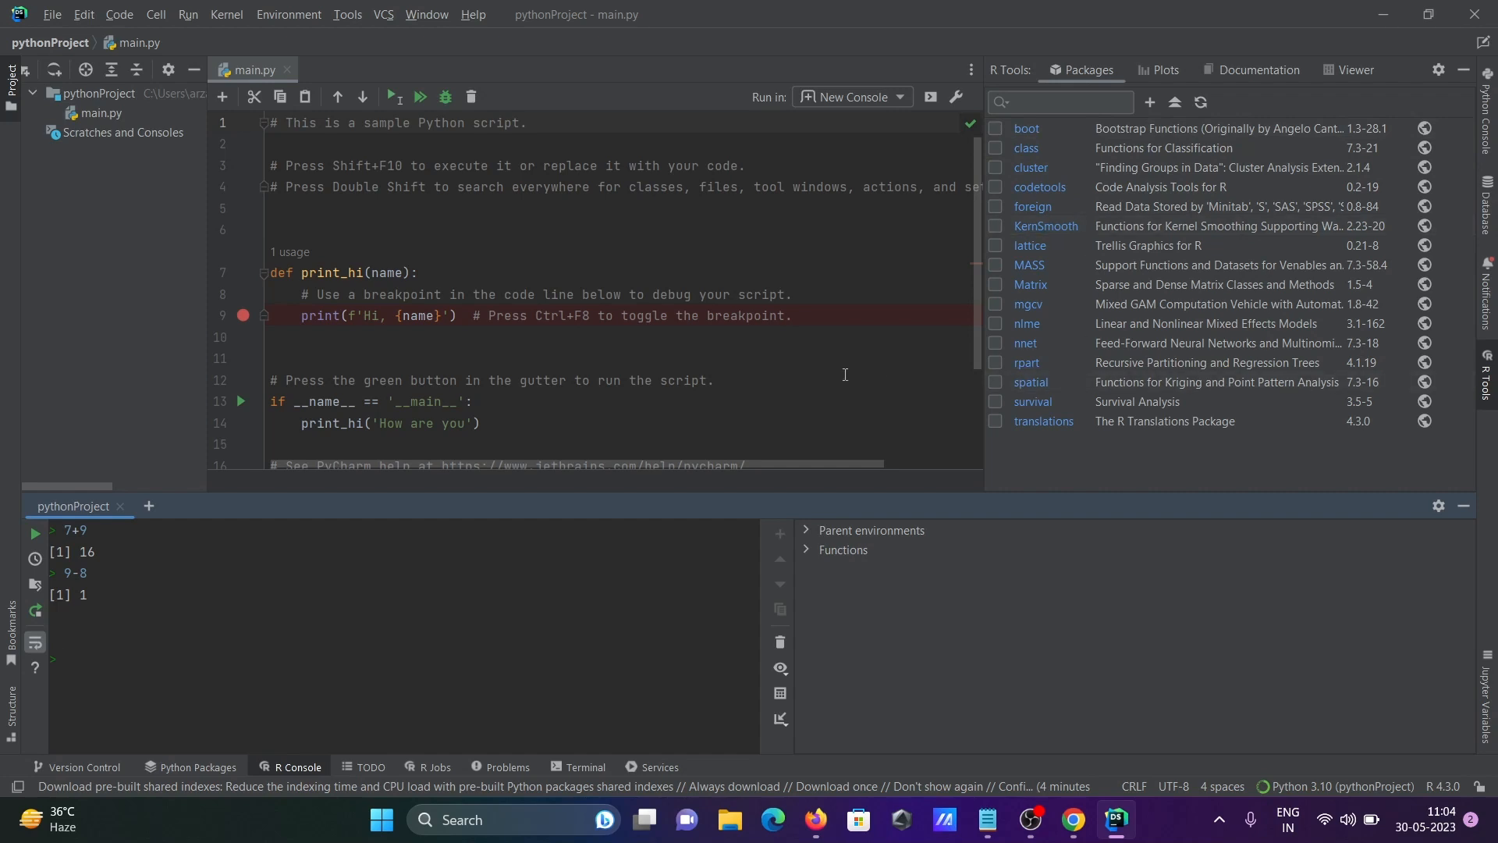
mouse_move(856, 297)
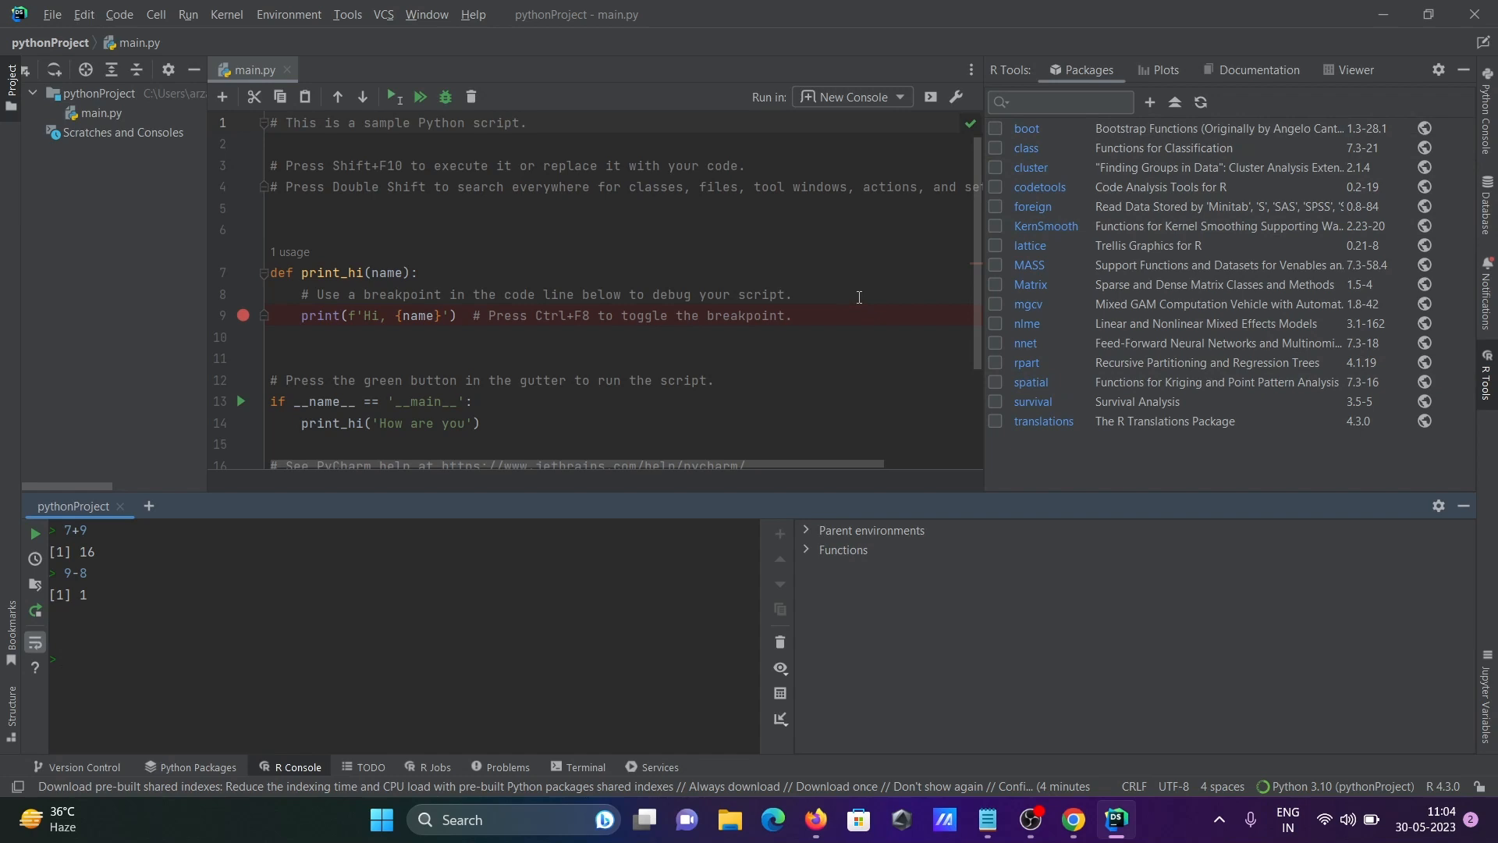